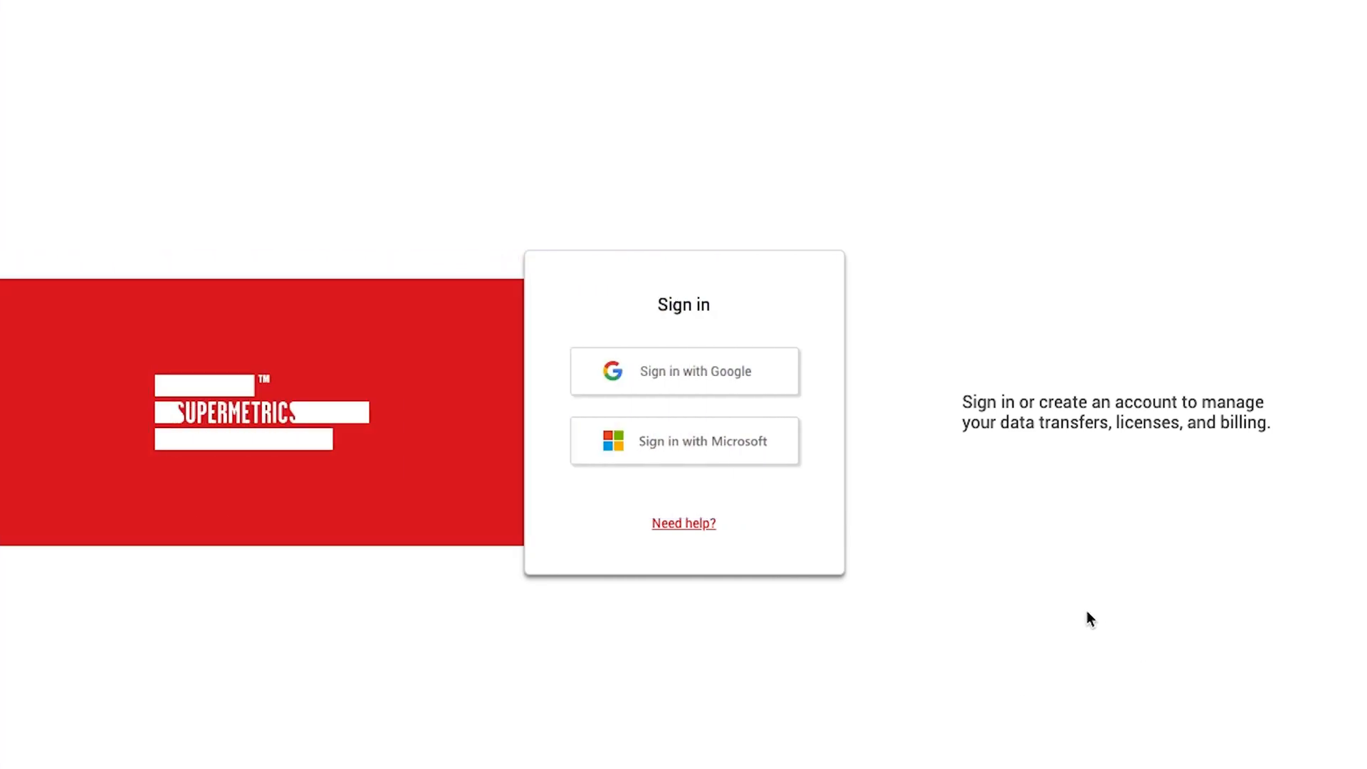
{"action": "mouse_move", "coordinate": [684, 370]}
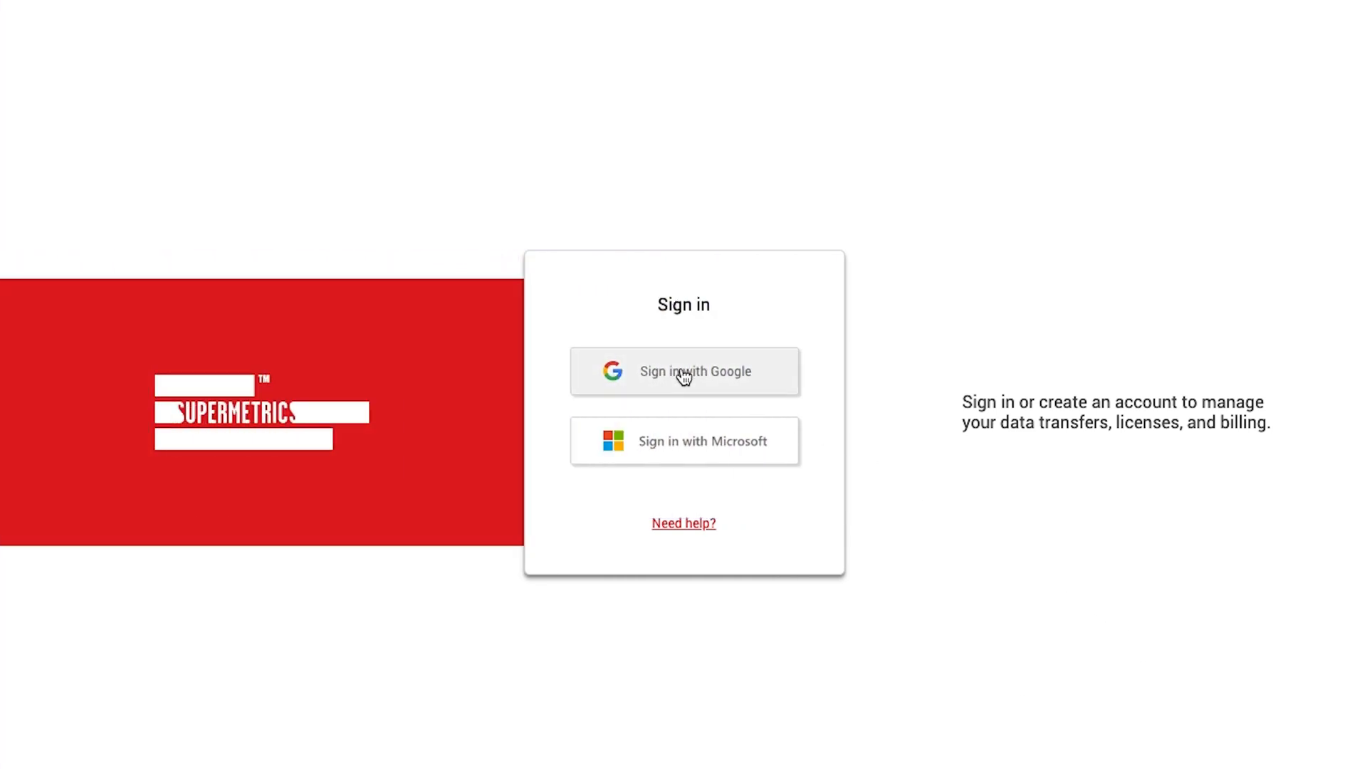
Sign in with the Google work account and enter the demo team's site
{"action": "left_click", "coordinate": [684, 370]}
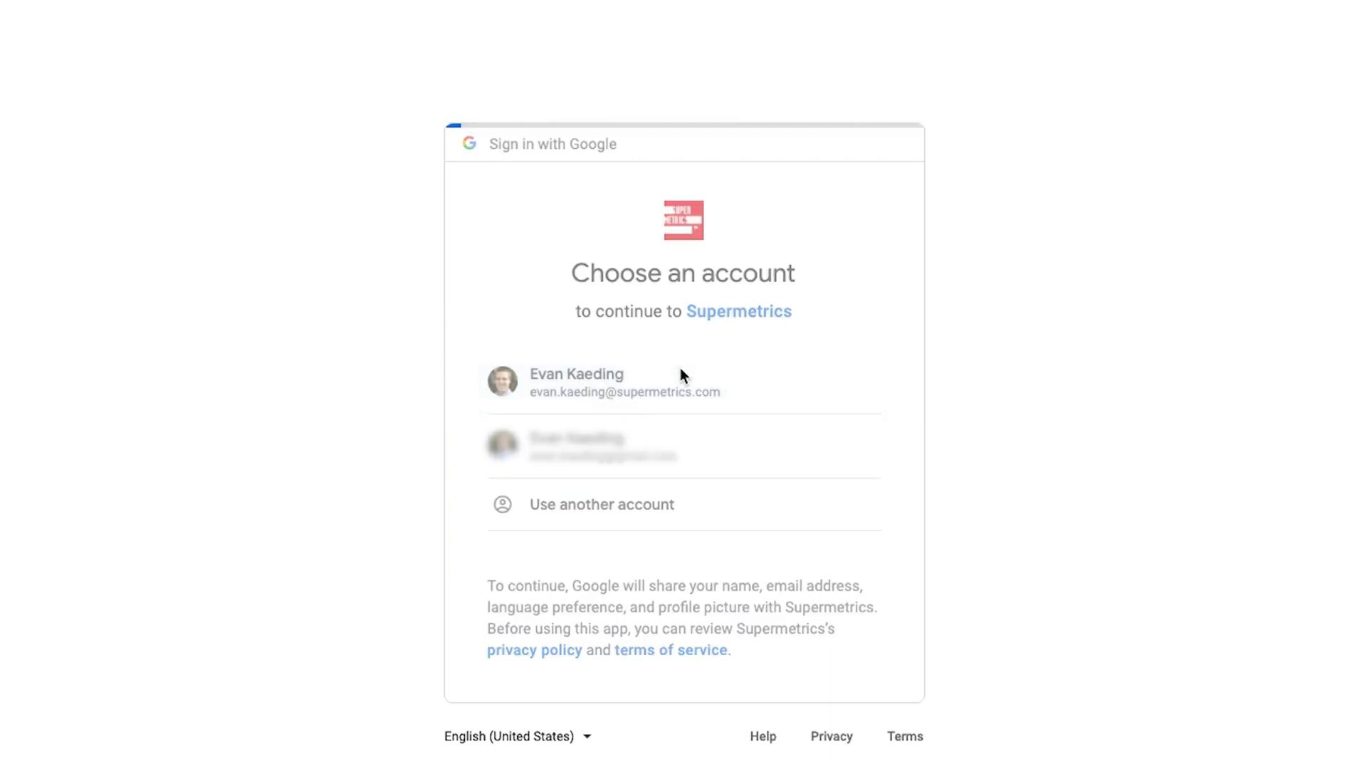
{"action": "left_click", "coordinate": [624, 382]}
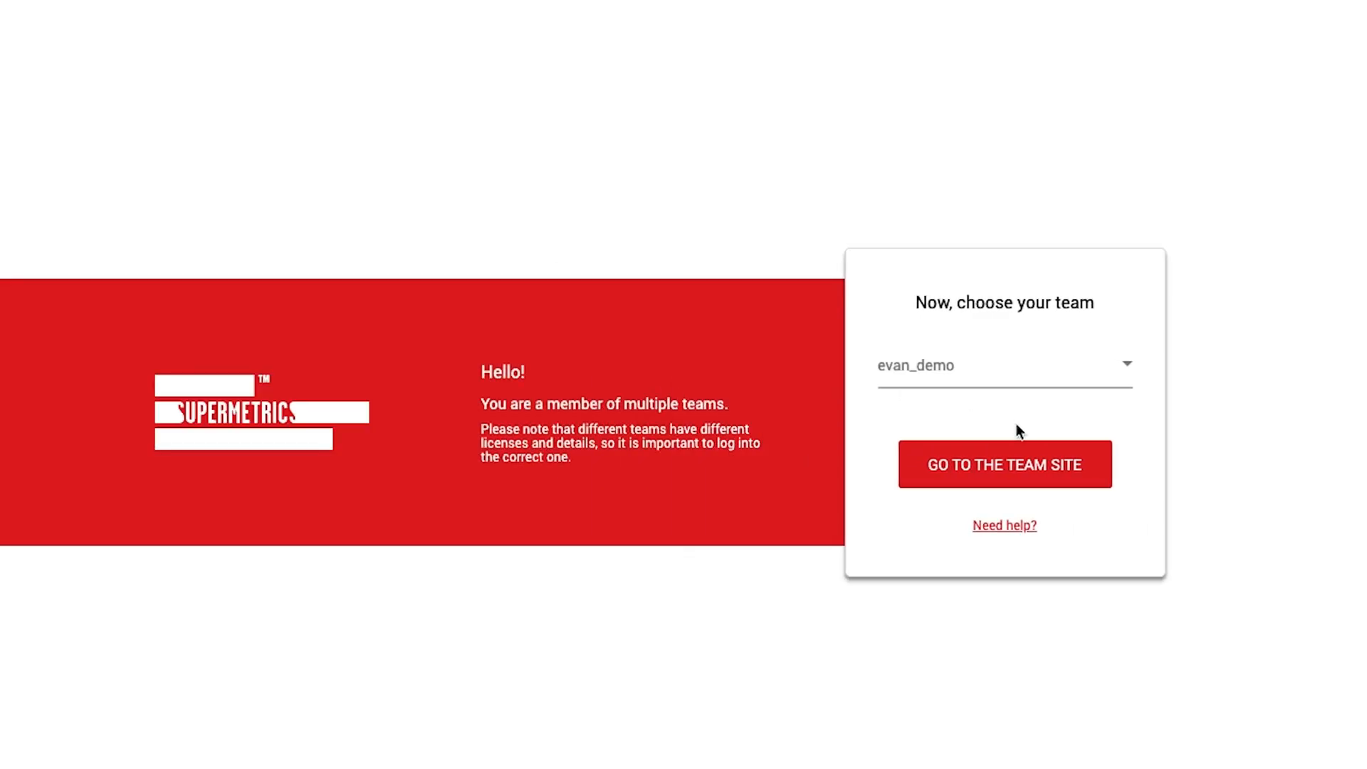
{"action": "left_click", "coordinate": [1003, 463]}
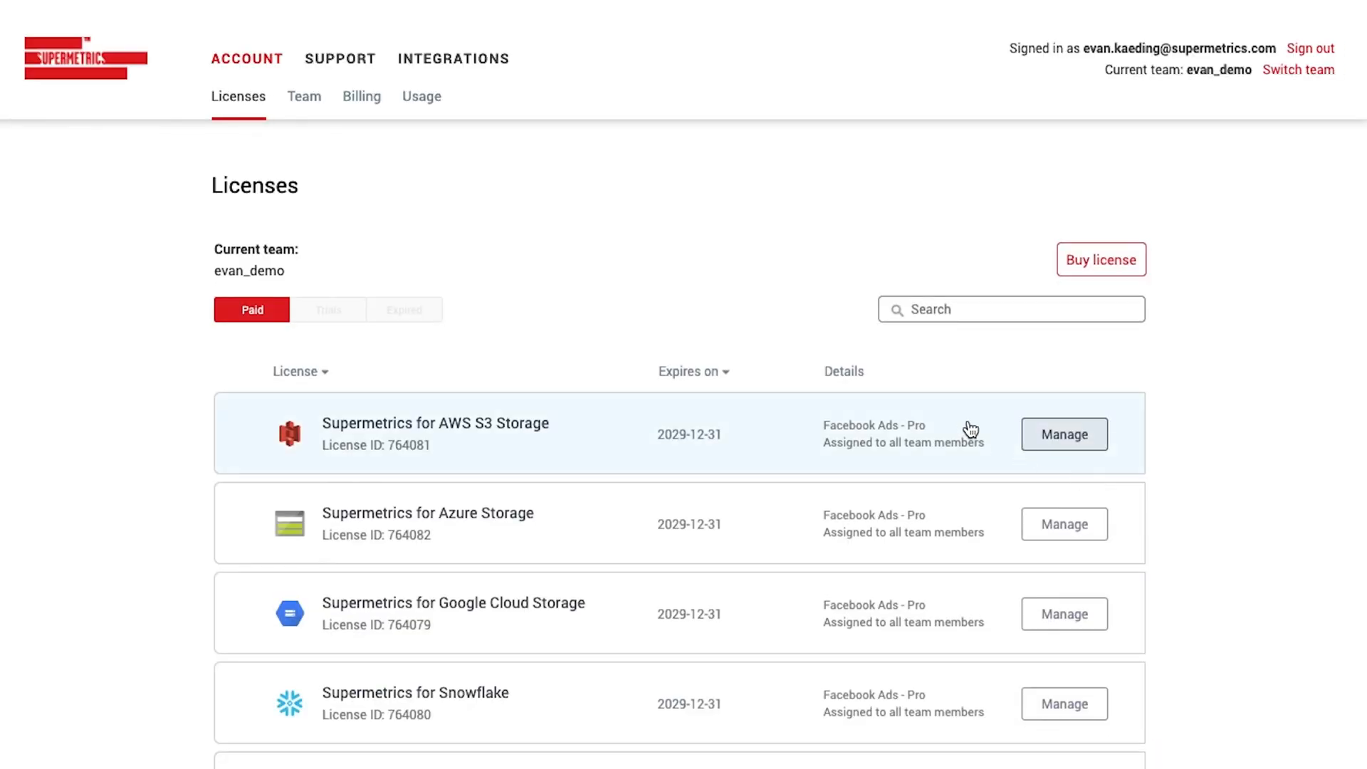
{"action": "mouse_move", "coordinate": [584, 187]}
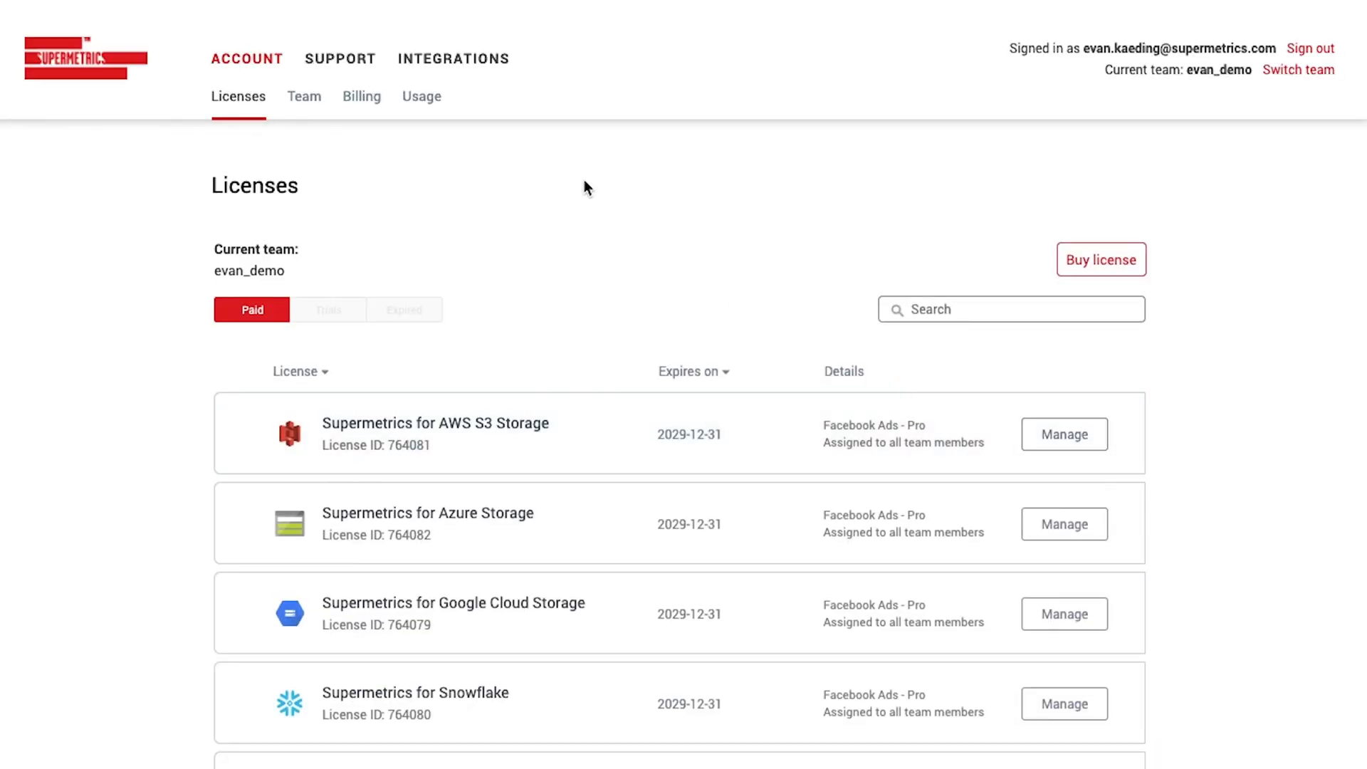
Go to Integrations > Destinations, which lists no destinations yet
{"action": "left_click", "coordinate": [453, 58]}
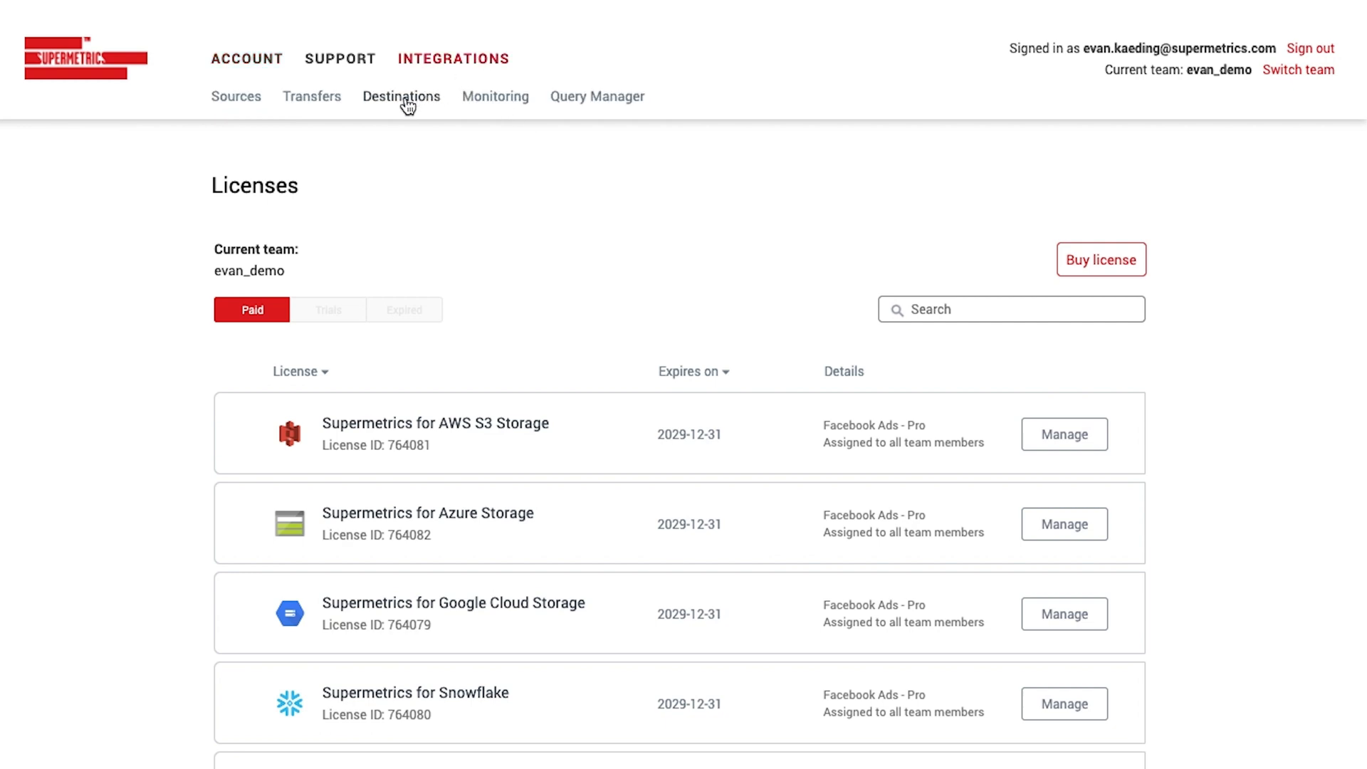
{"action": "left_click", "coordinate": [404, 96]}
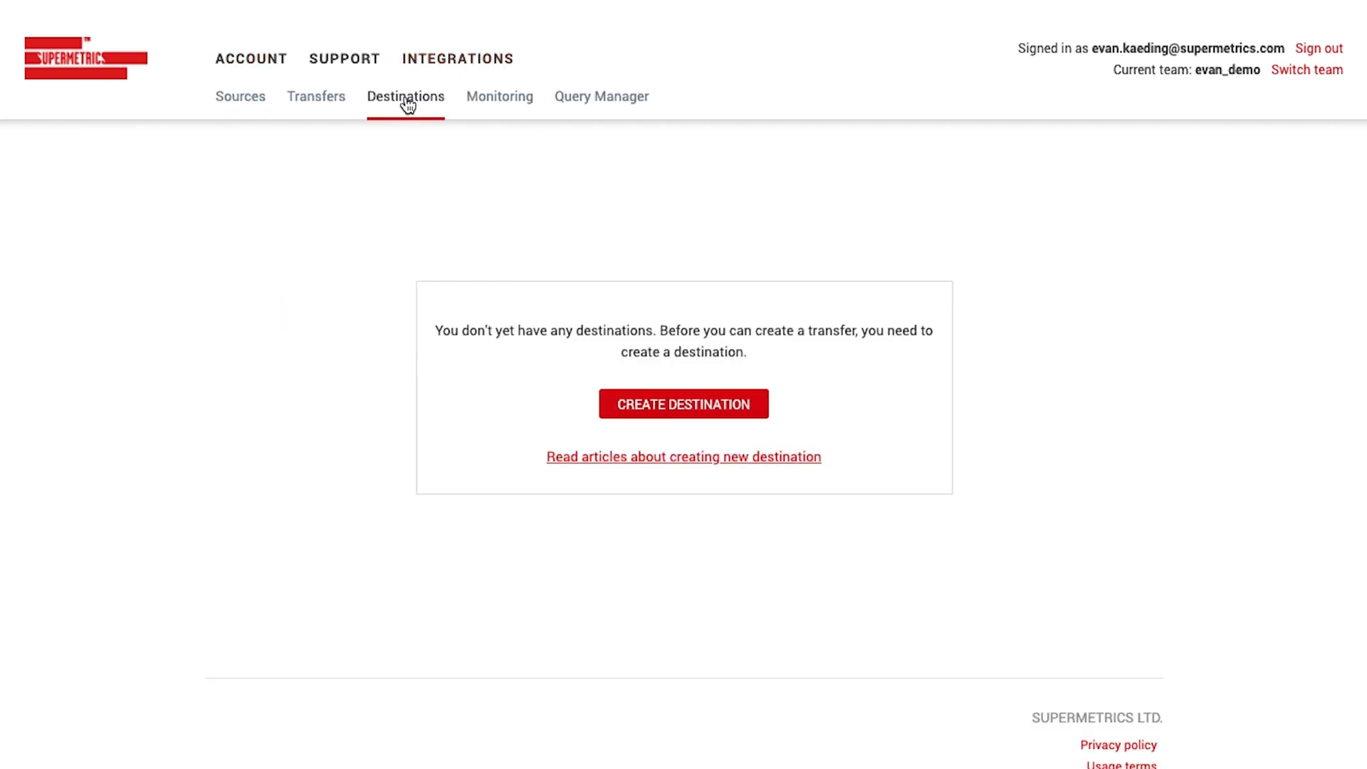
Start a new destination of type Snowflake Data Warehouse
{"action": "left_click", "coordinate": [683, 403]}
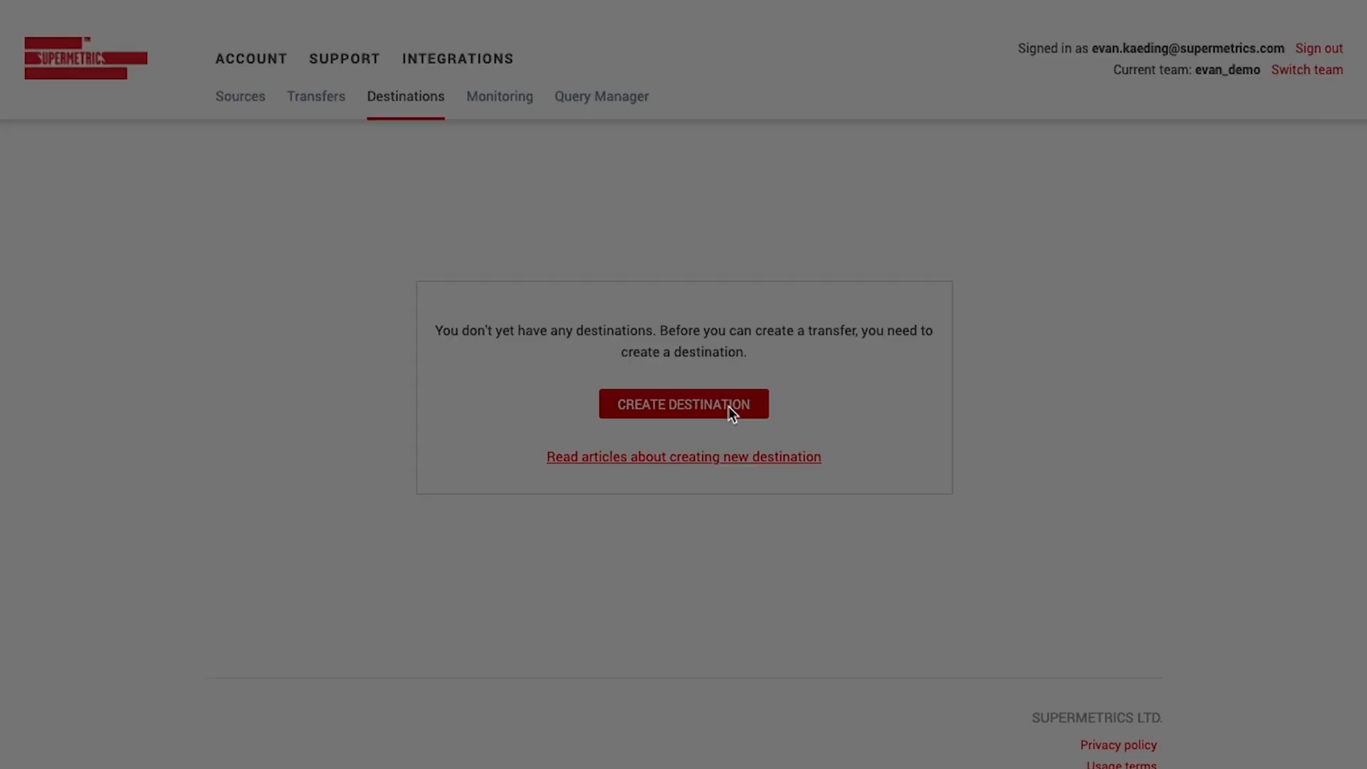
{"action": "left_click", "coordinate": [683, 404]}
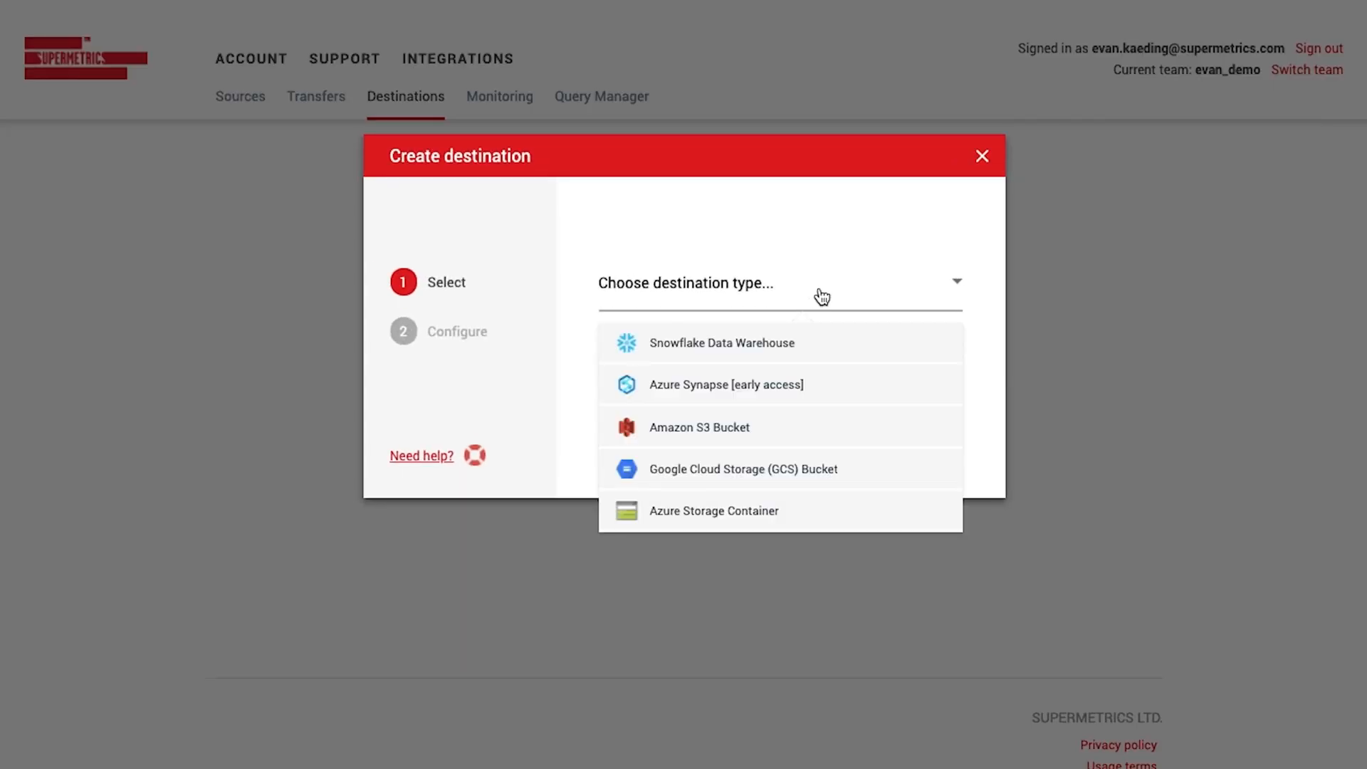
{"action": "left_click", "coordinate": [721, 342]}
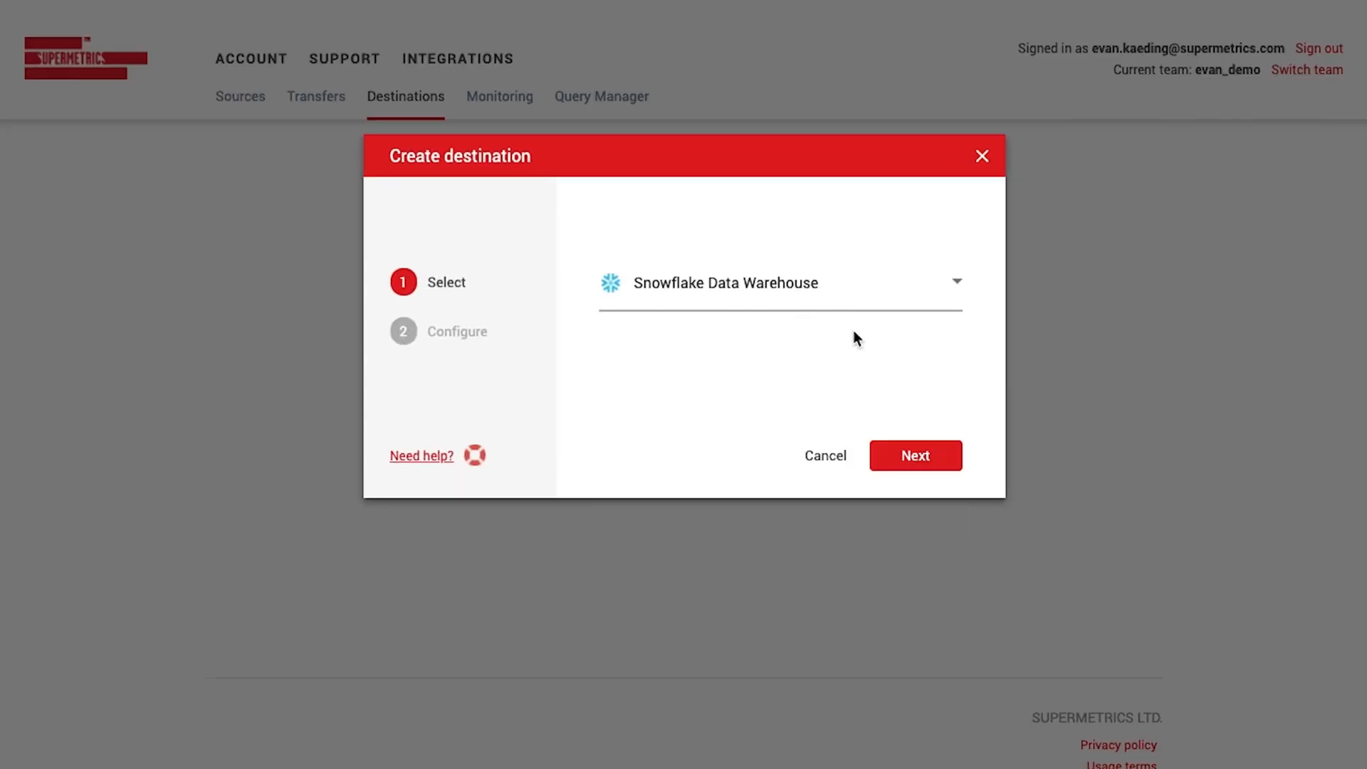
{"action": "left_click", "coordinate": [915, 455]}
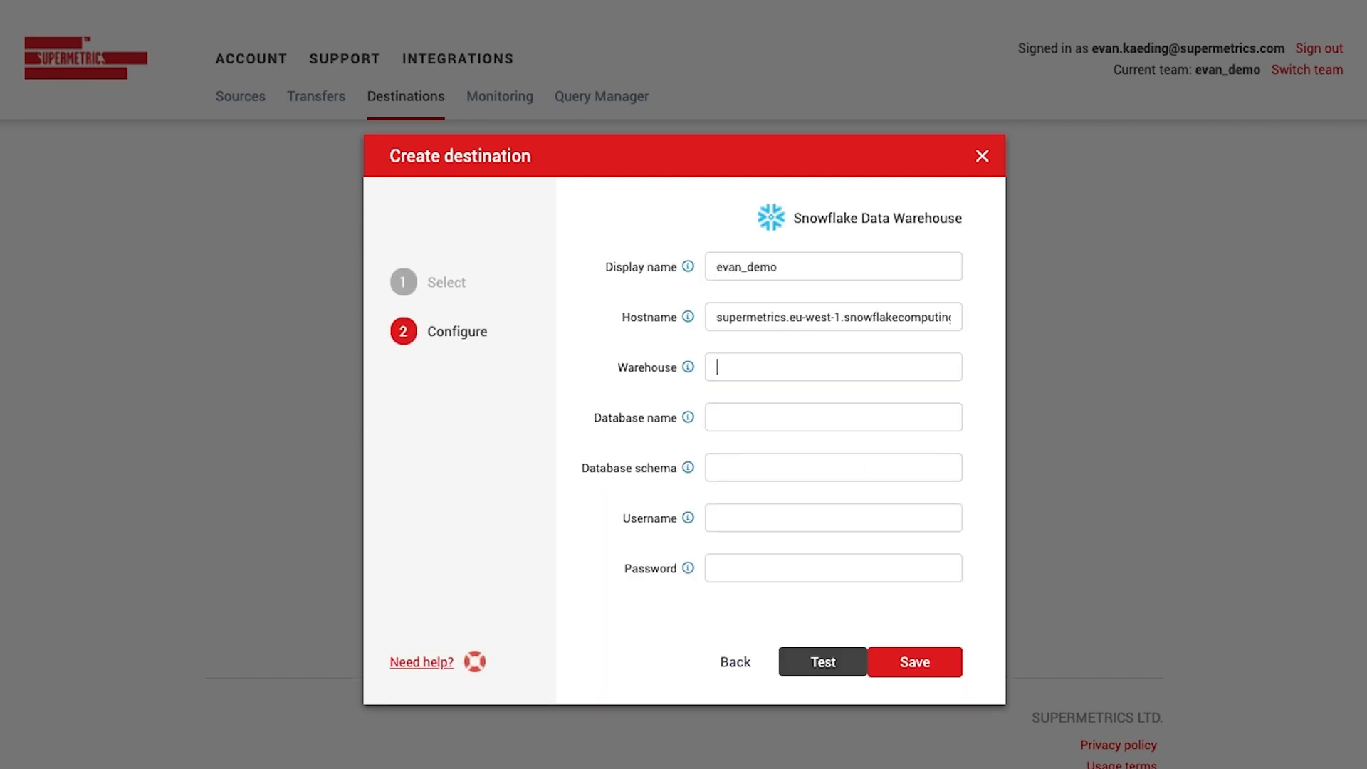
Enter warehouse DEMO_WH and connection details, test, and save the evan_demo destination
{"action": "type", "text": "DEMO_WH"}
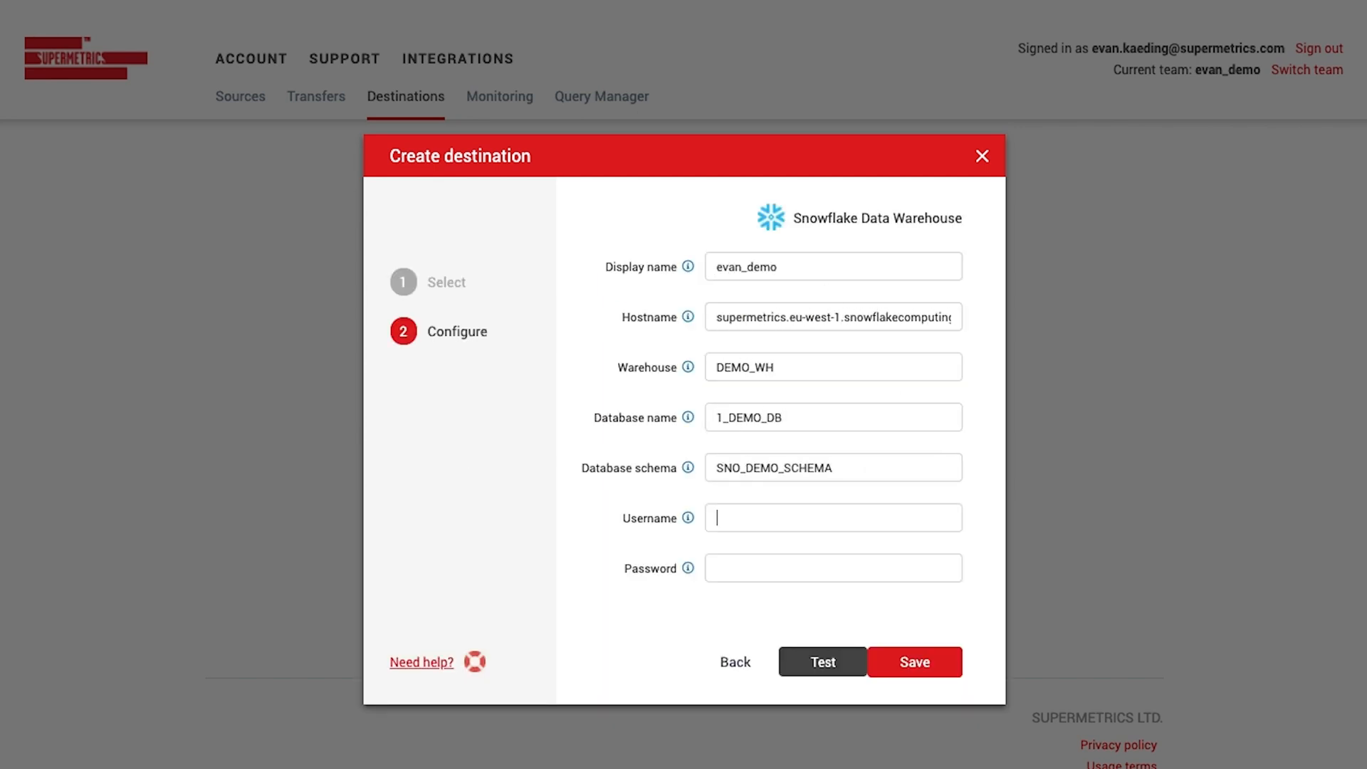
{"action": "left_click", "coordinate": [820, 662]}
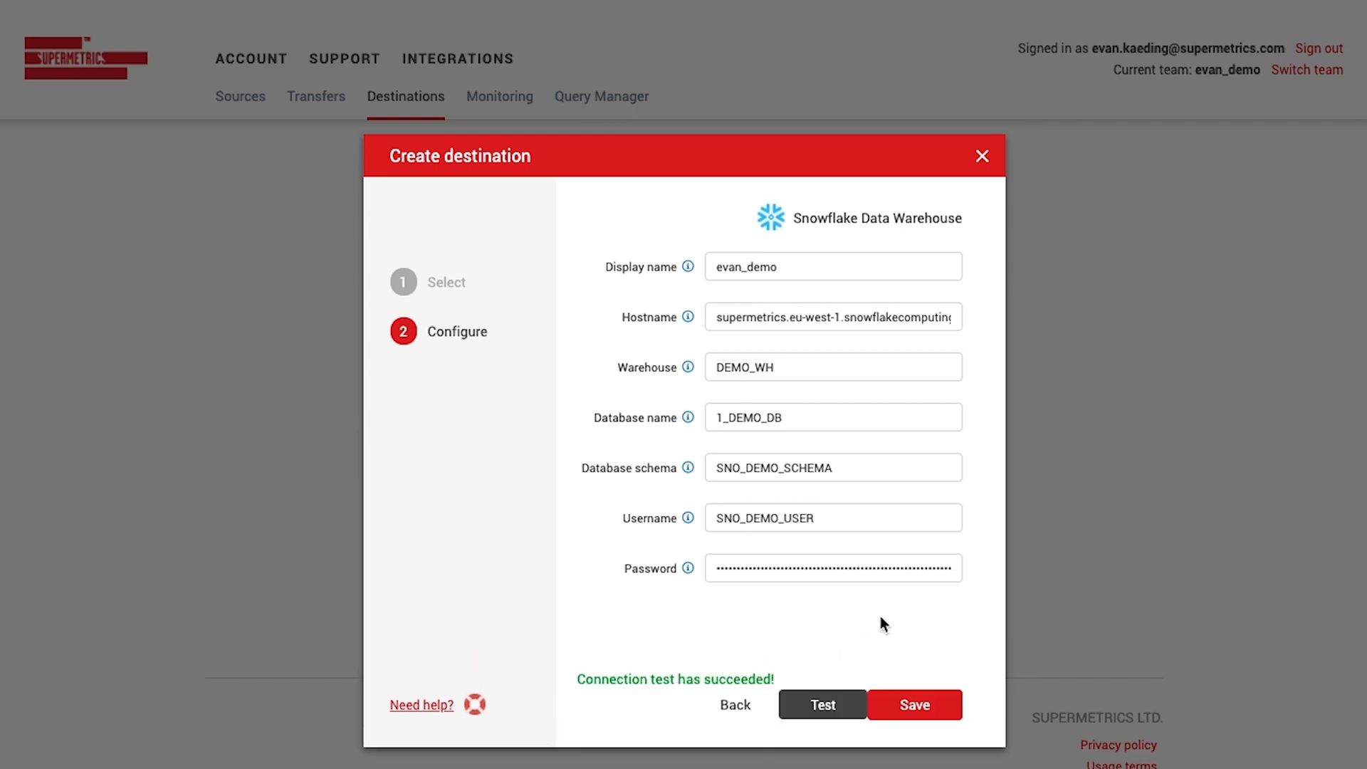
{"action": "left_click", "coordinate": [914, 704]}
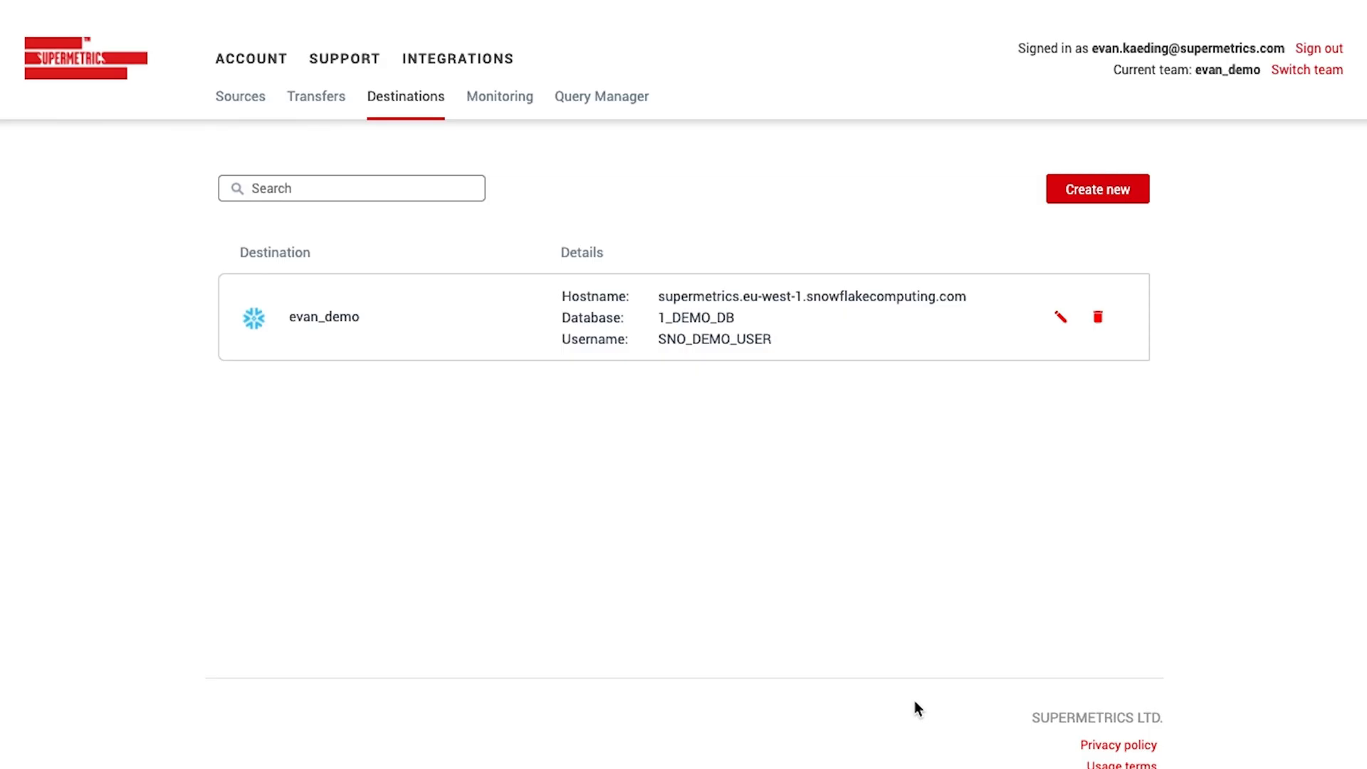
{"action": "mouse_move", "coordinate": [920, 149]}
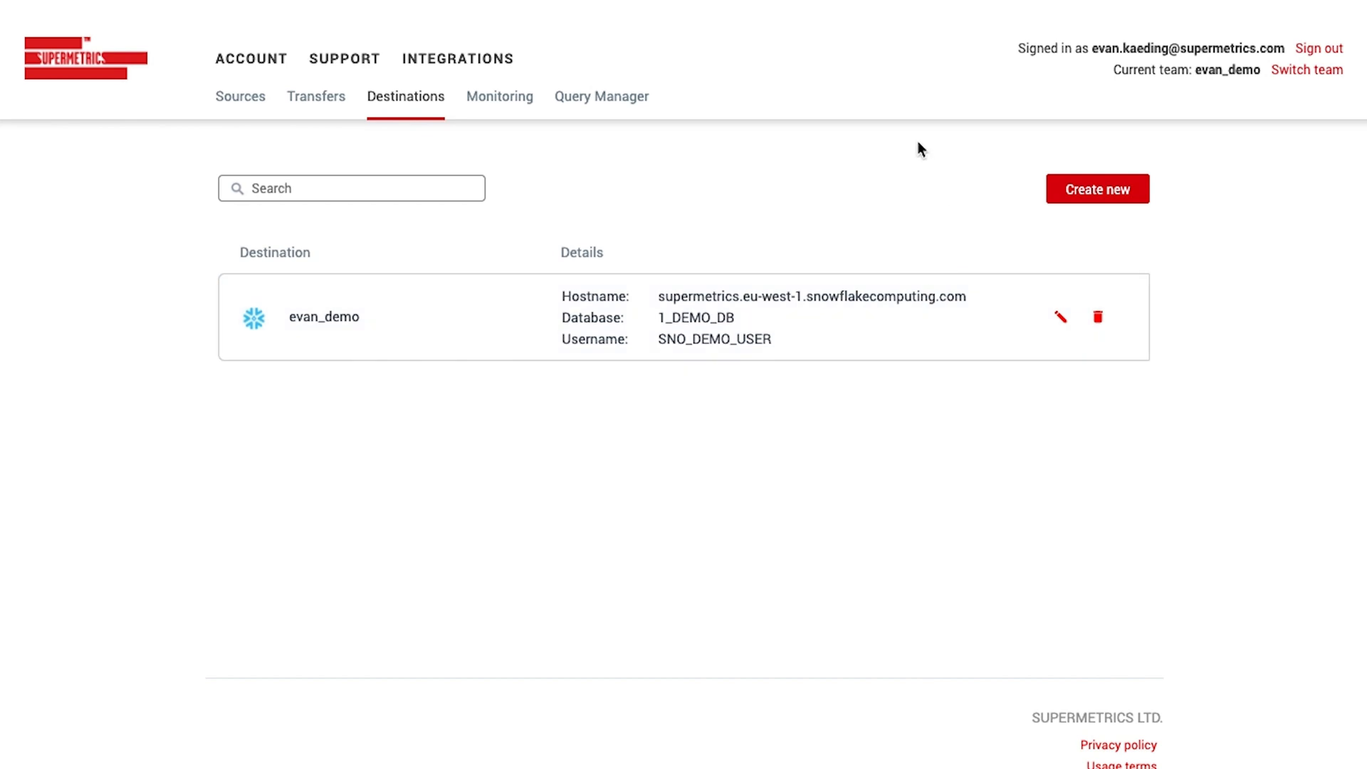
{"action": "mouse_move", "coordinate": [916, 148]}
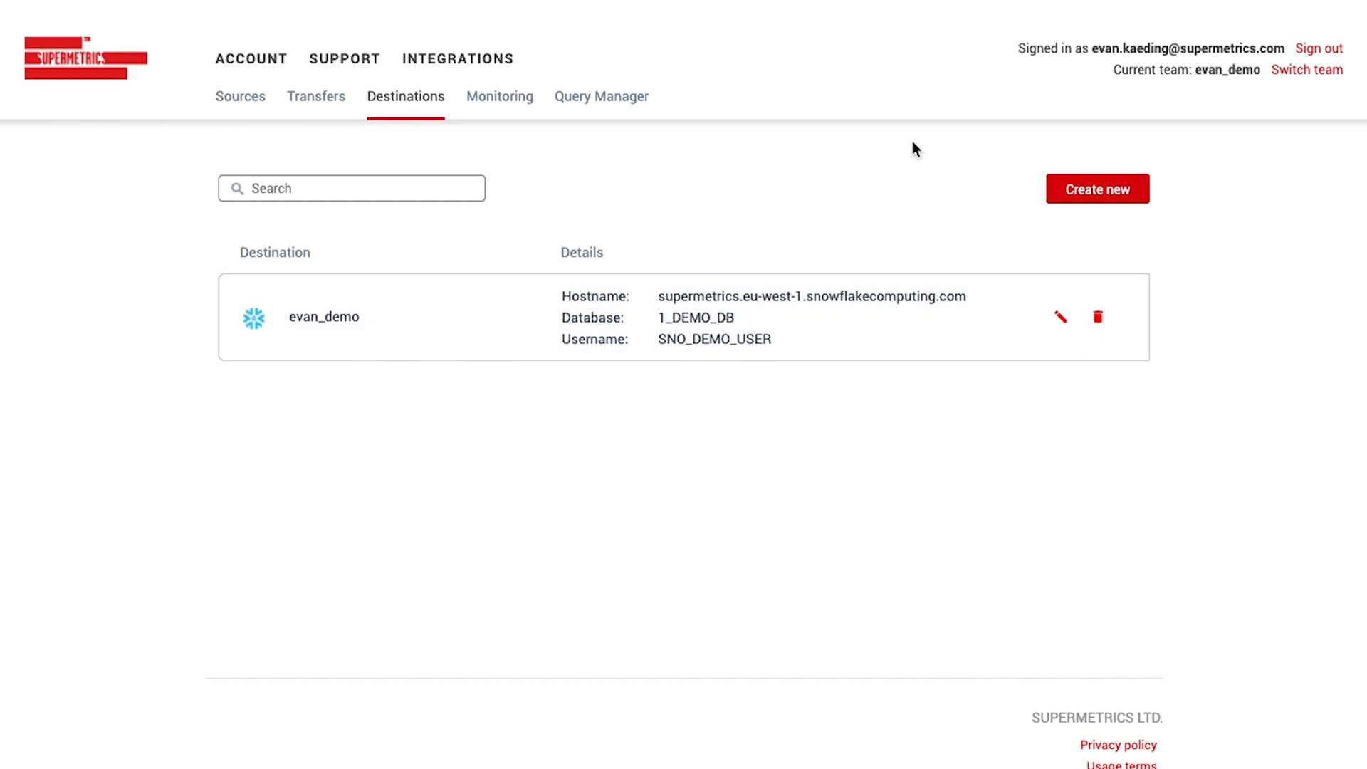
{"action": "mouse_move", "coordinate": [763, 162]}
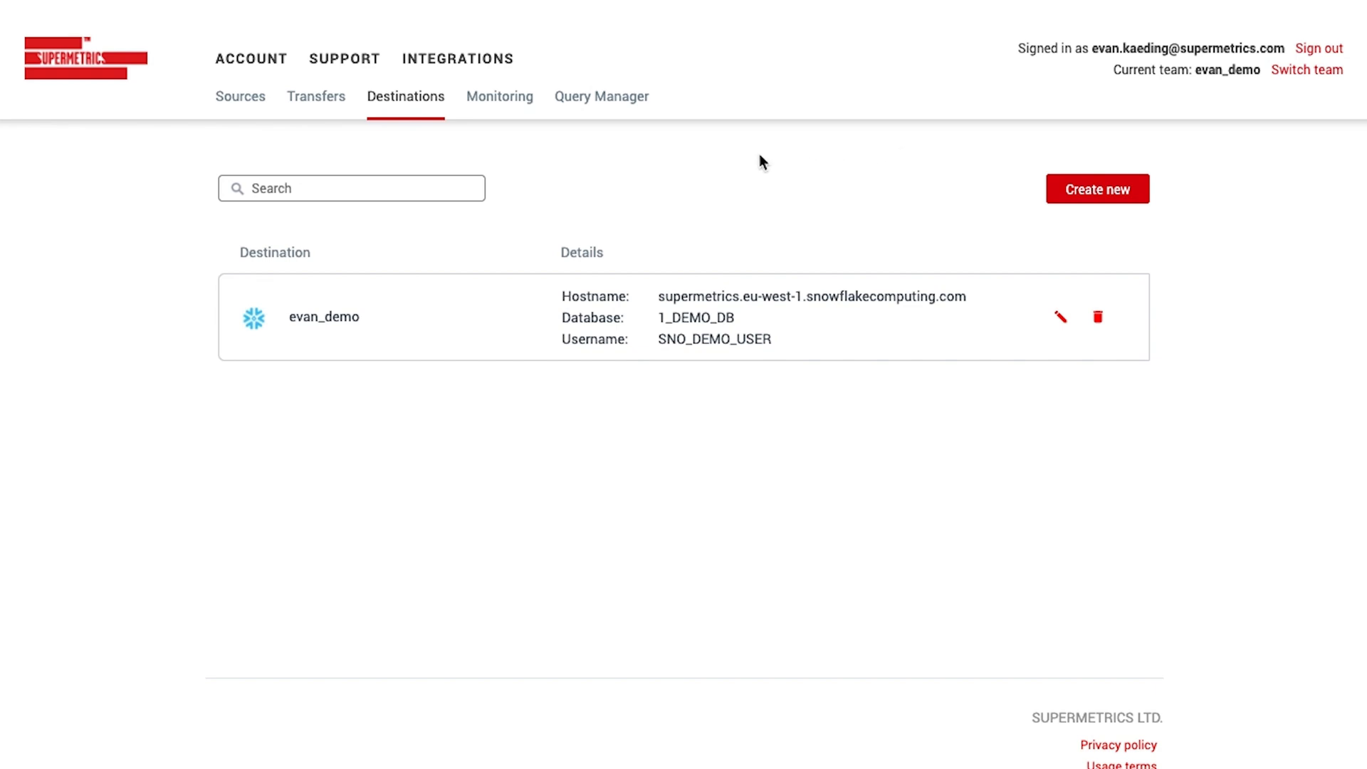
Switch to the Transfers page, which has no transfers yet
{"action": "left_click", "coordinate": [315, 96]}
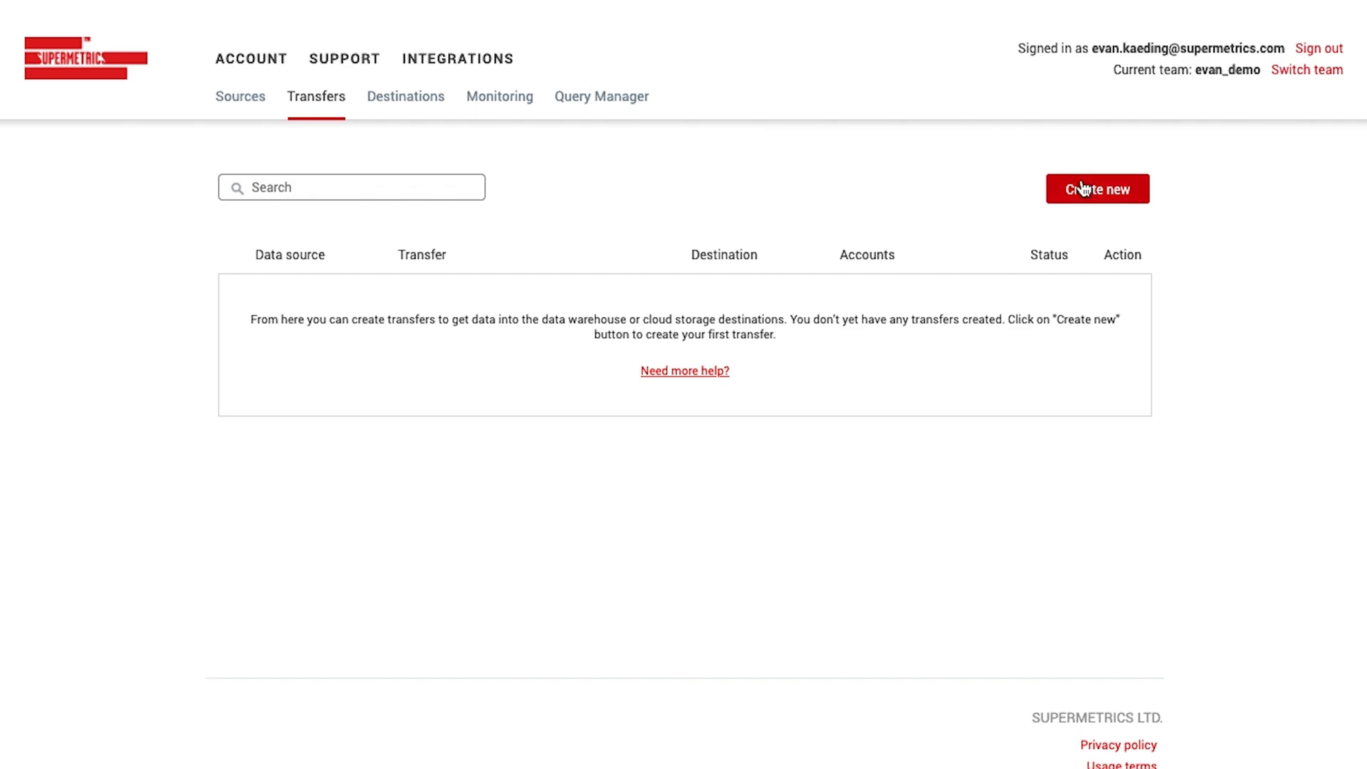
Create a new transfer, searching 'face' to pick Facebook Ads as the data source
{"action": "left_click", "coordinate": [1097, 189]}
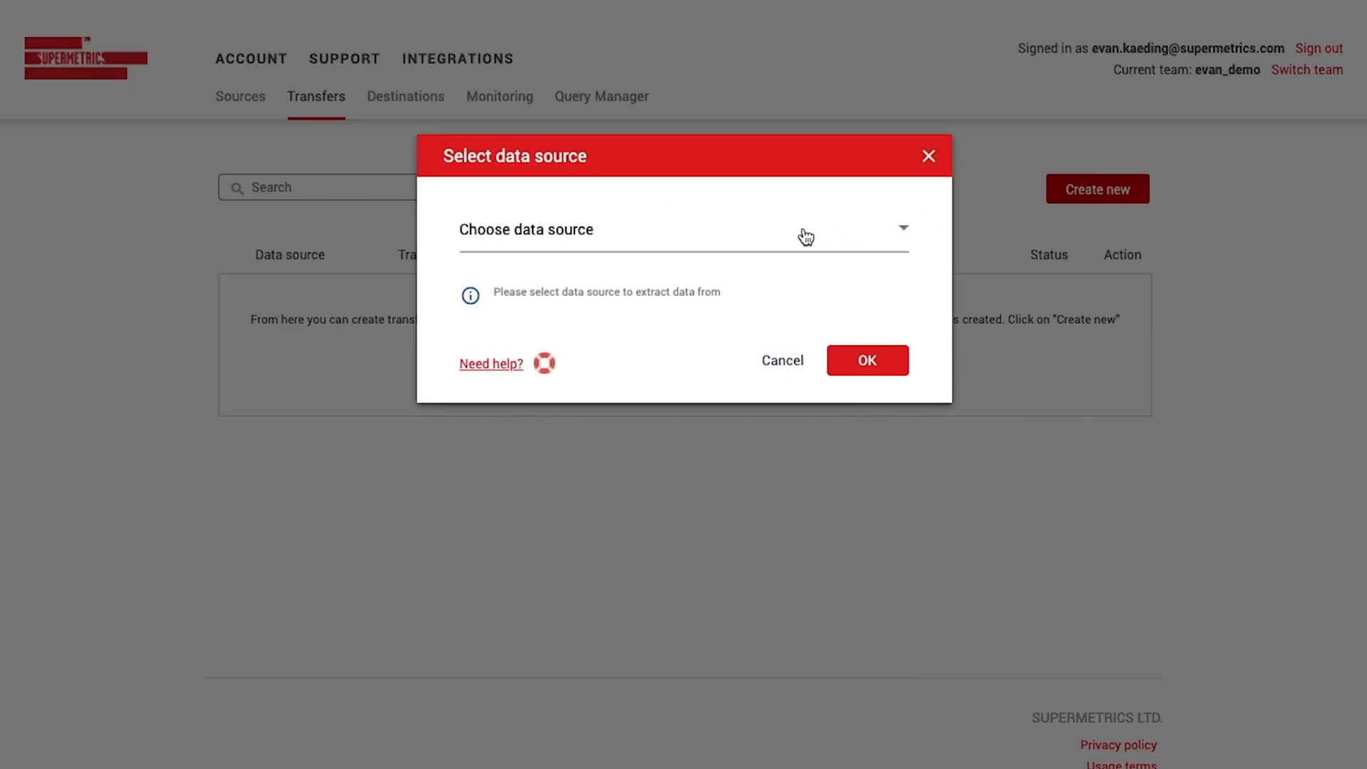
{"action": "type", "text": "face"}
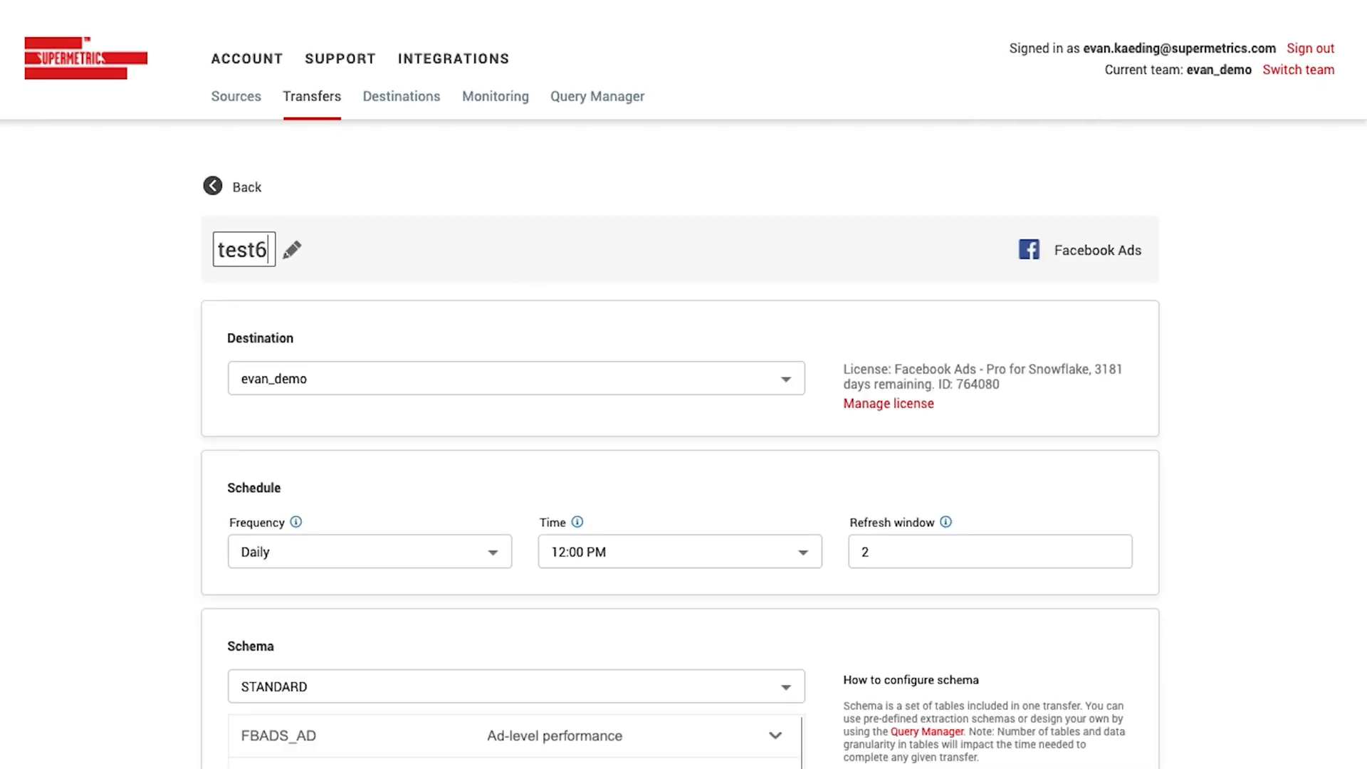
Review and save the test6 transfer settings, then choose Backfill from its Action menu
{"action": "scroll", "scroll_direction": "down", "scroll_amount": 3}
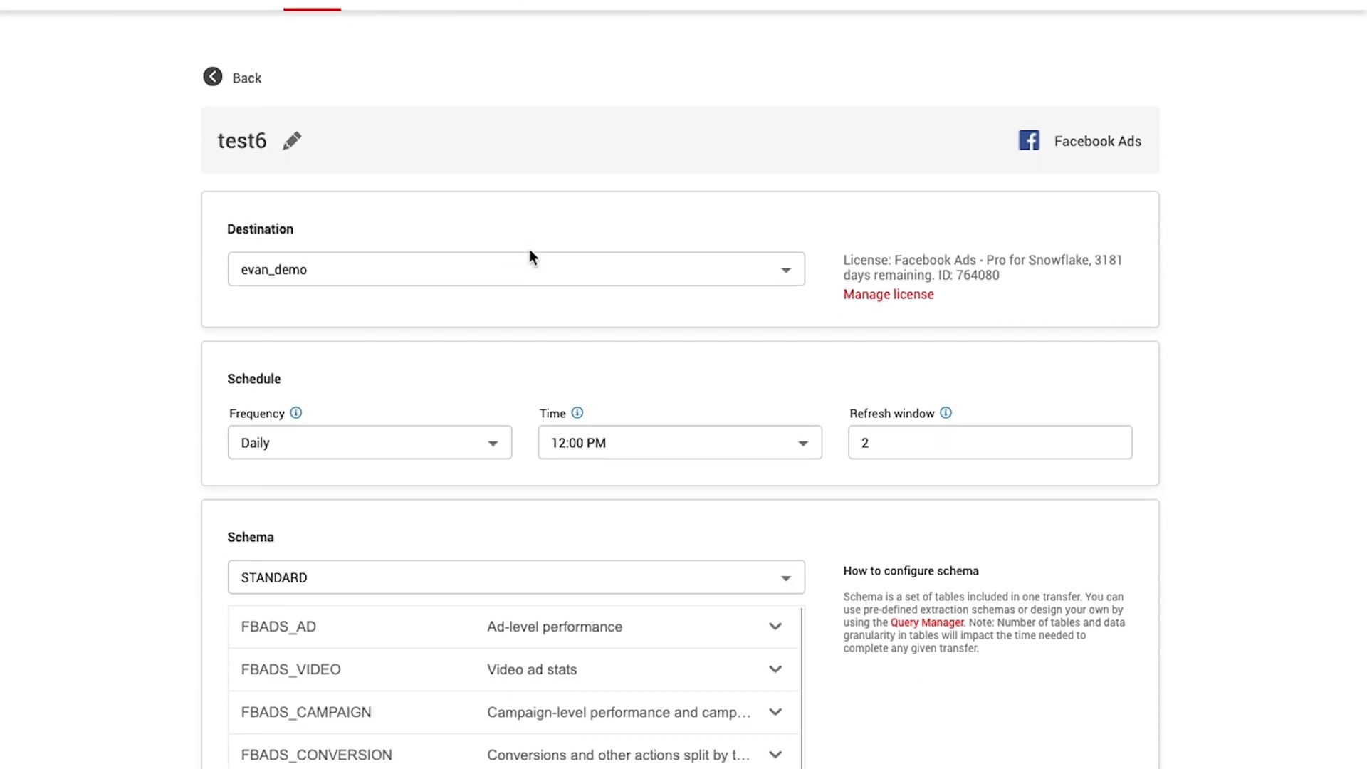
{"action": "mouse_move", "coordinate": [497, 318]}
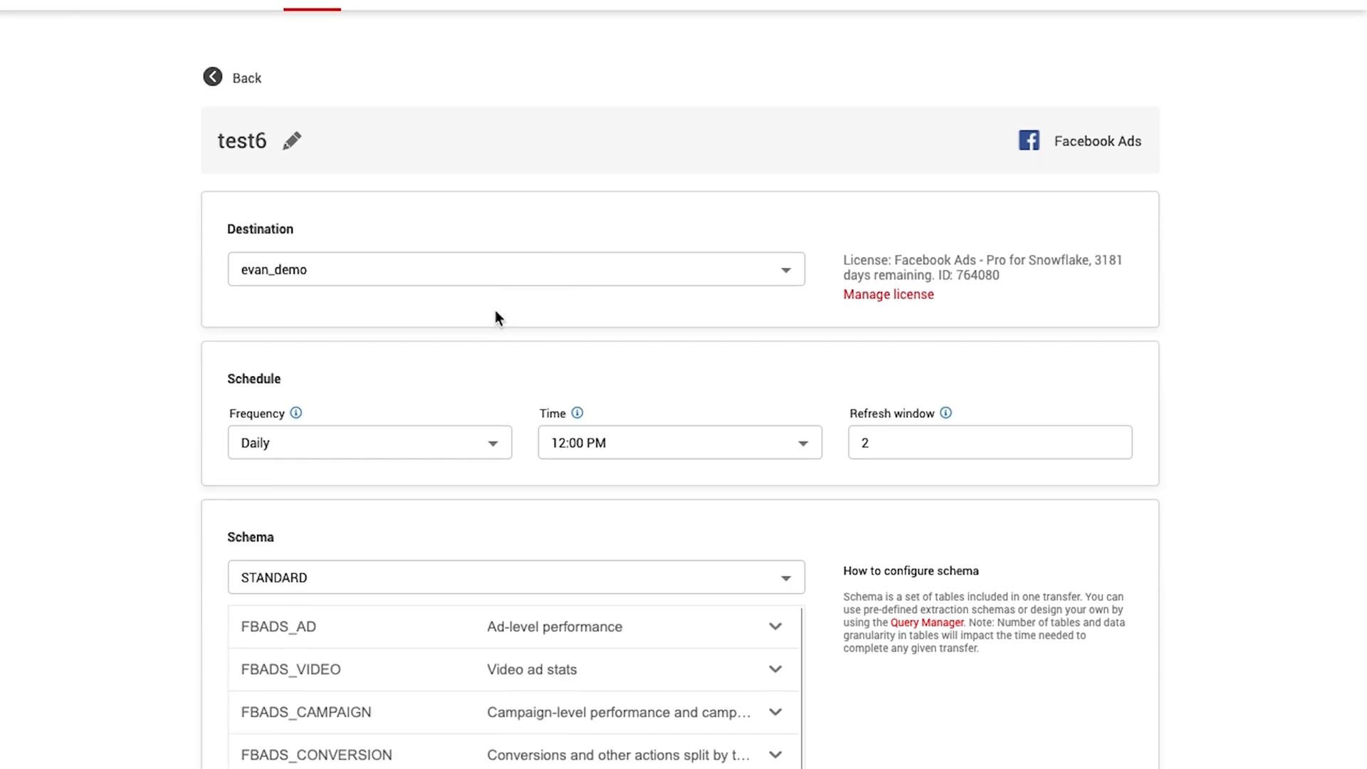
{"action": "scroll", "scroll_direction": "down", "scroll_amount": 3}
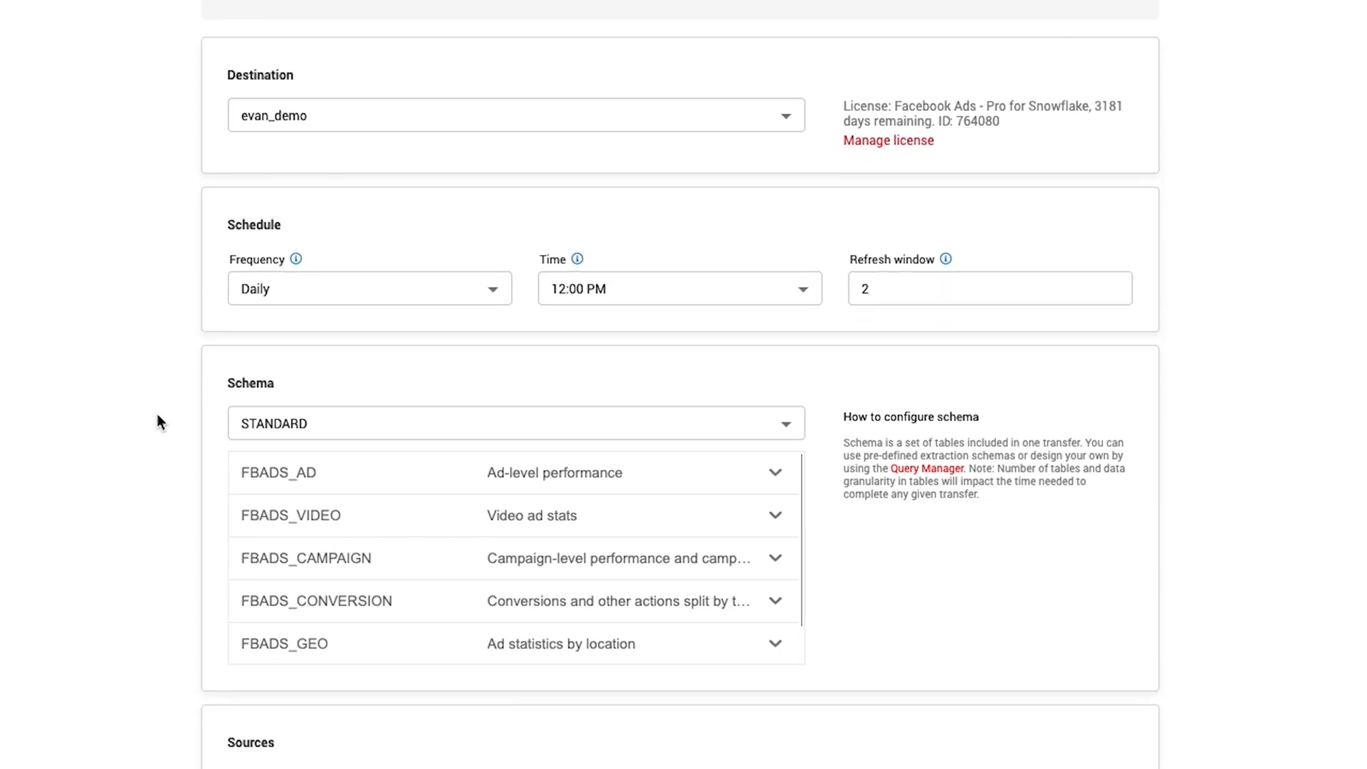
{"action": "scroll", "scroll_direction": "down", "scroll_amount": 3}
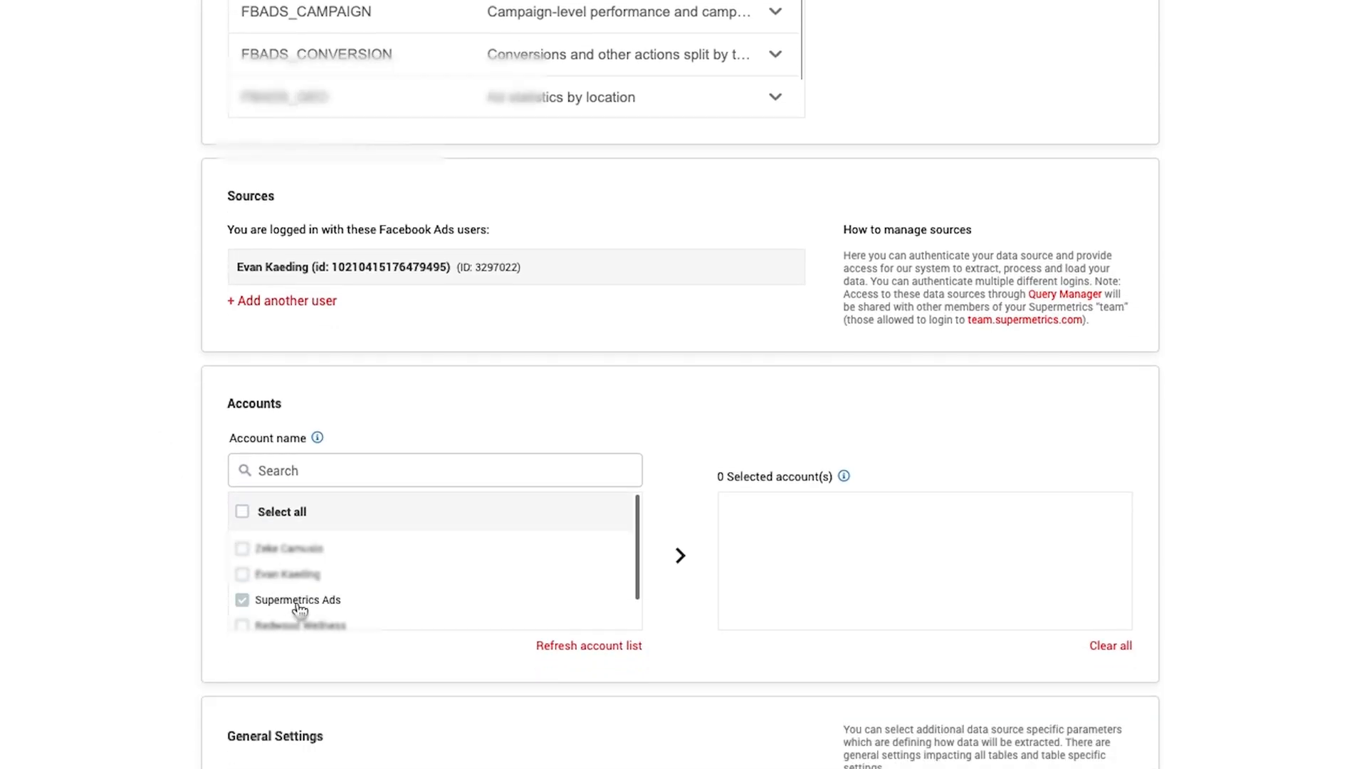
{"action": "scroll", "scroll_direction": "up", "scroll_amount": 3}
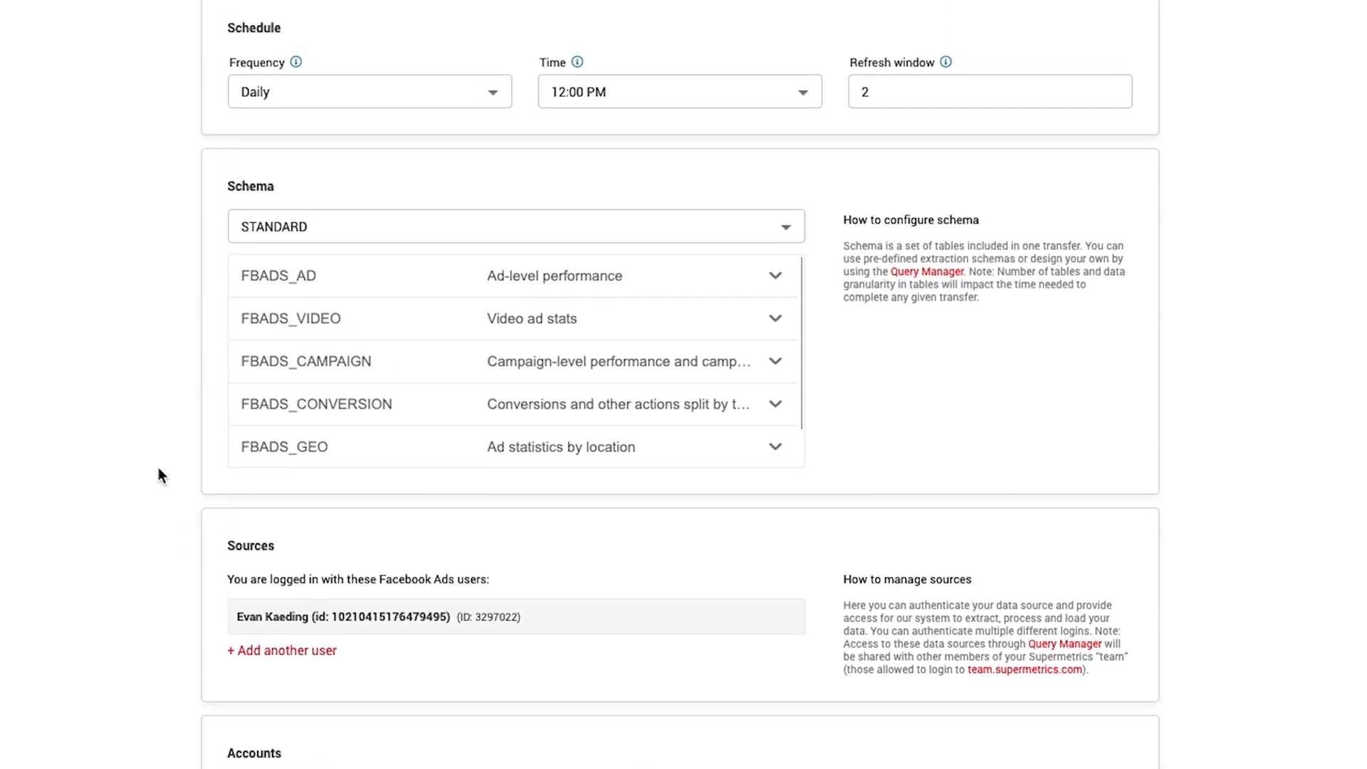
{"action": "mouse_move", "coordinate": [801, 235]}
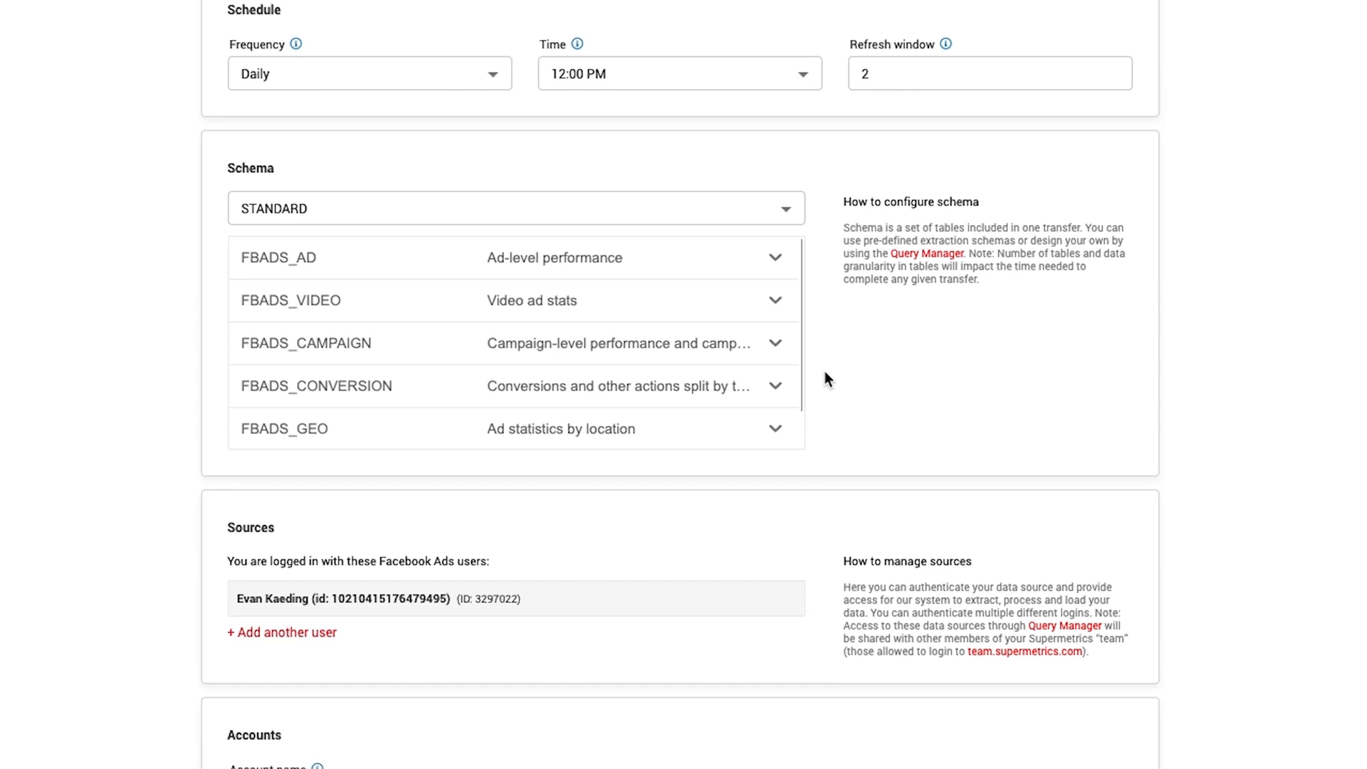
{"action": "scroll", "scroll_direction": "down", "scroll_amount": 3}
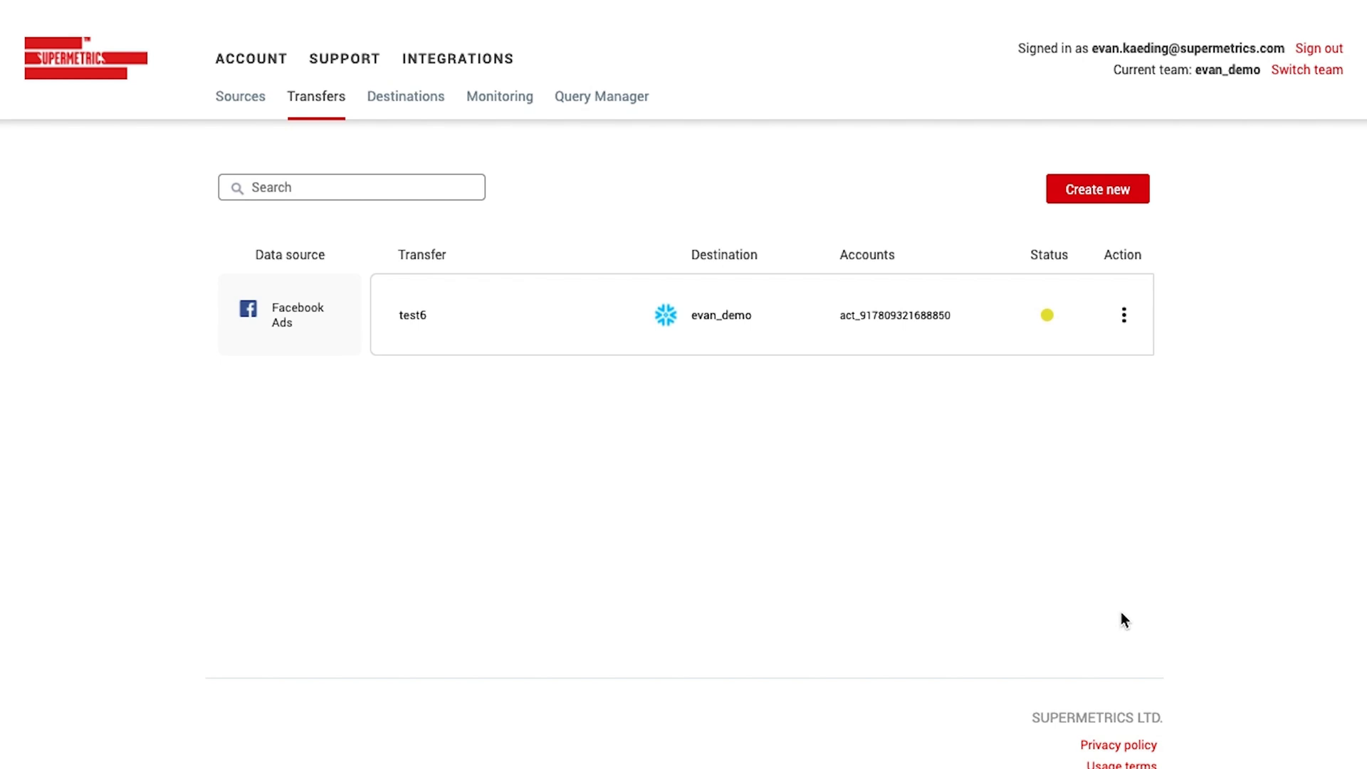
{"action": "left_click", "coordinate": [1123, 314]}
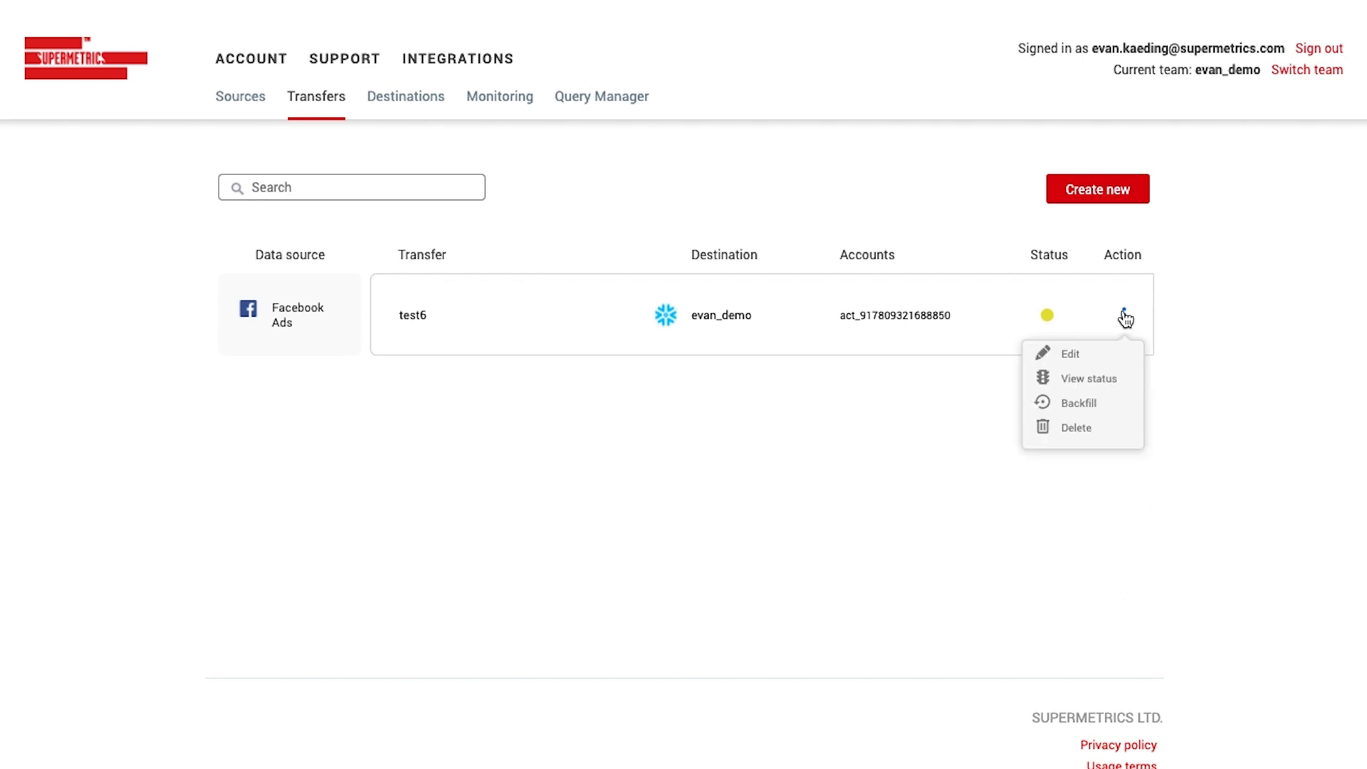
{"action": "mouse_move", "coordinate": [1079, 403]}
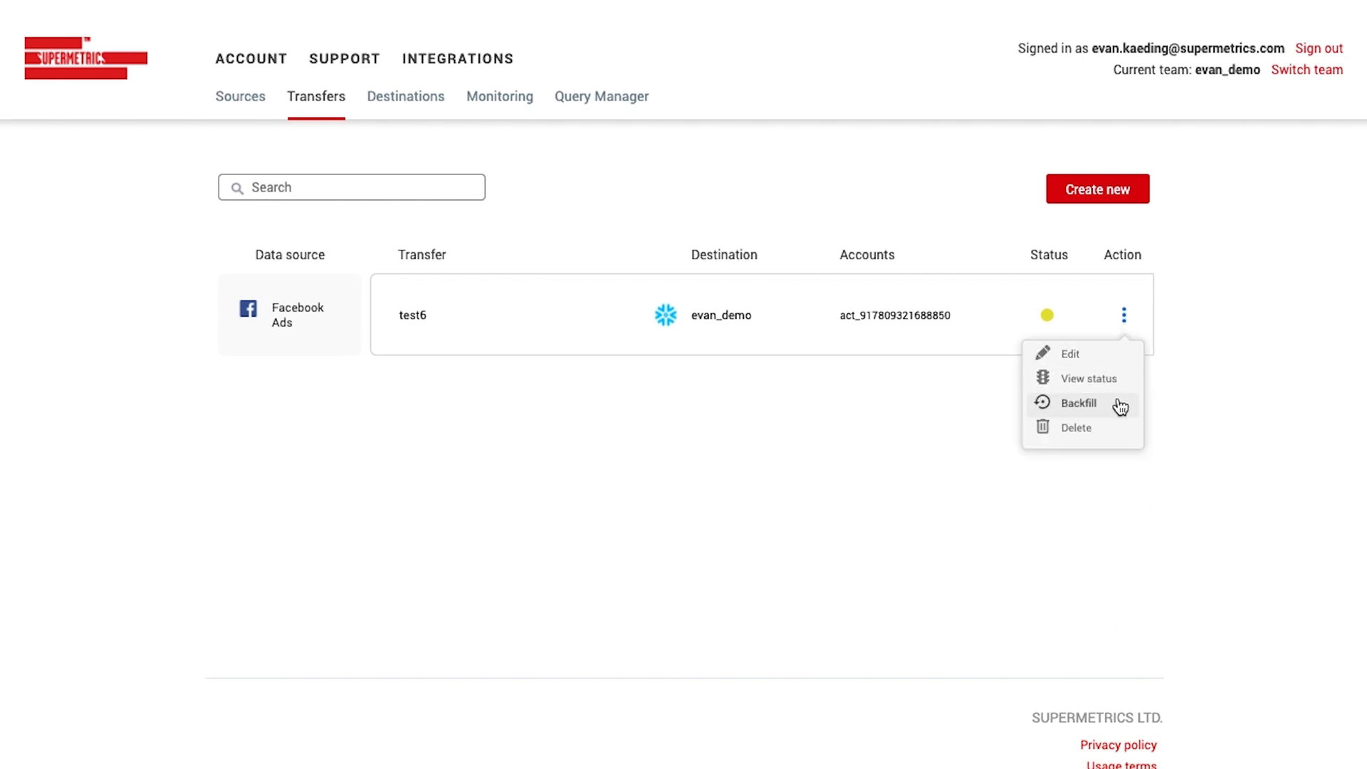
{"action": "left_click", "coordinate": [1077, 403]}
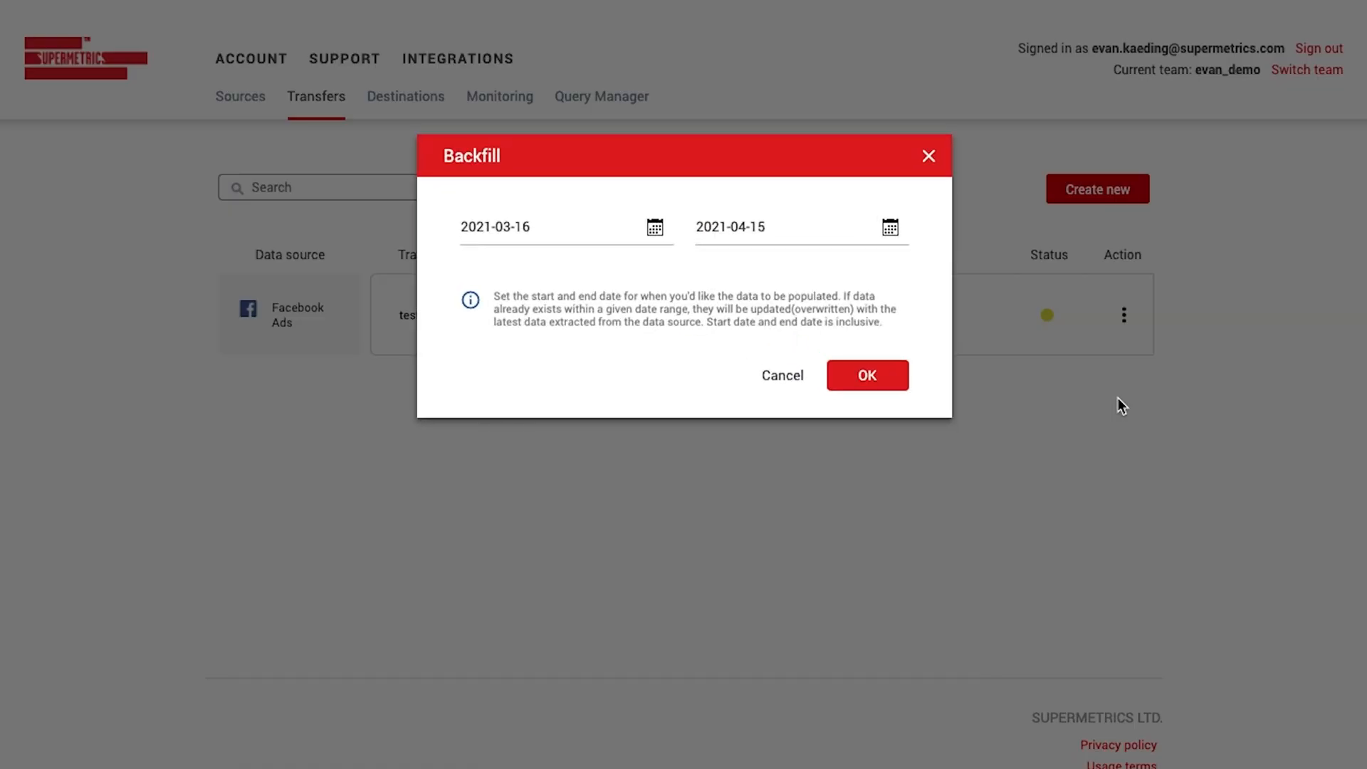
Keep March 16 as start and save the 2021-03-16 to 2021-04-15 backfill
{"action": "left_click", "coordinate": [653, 227]}
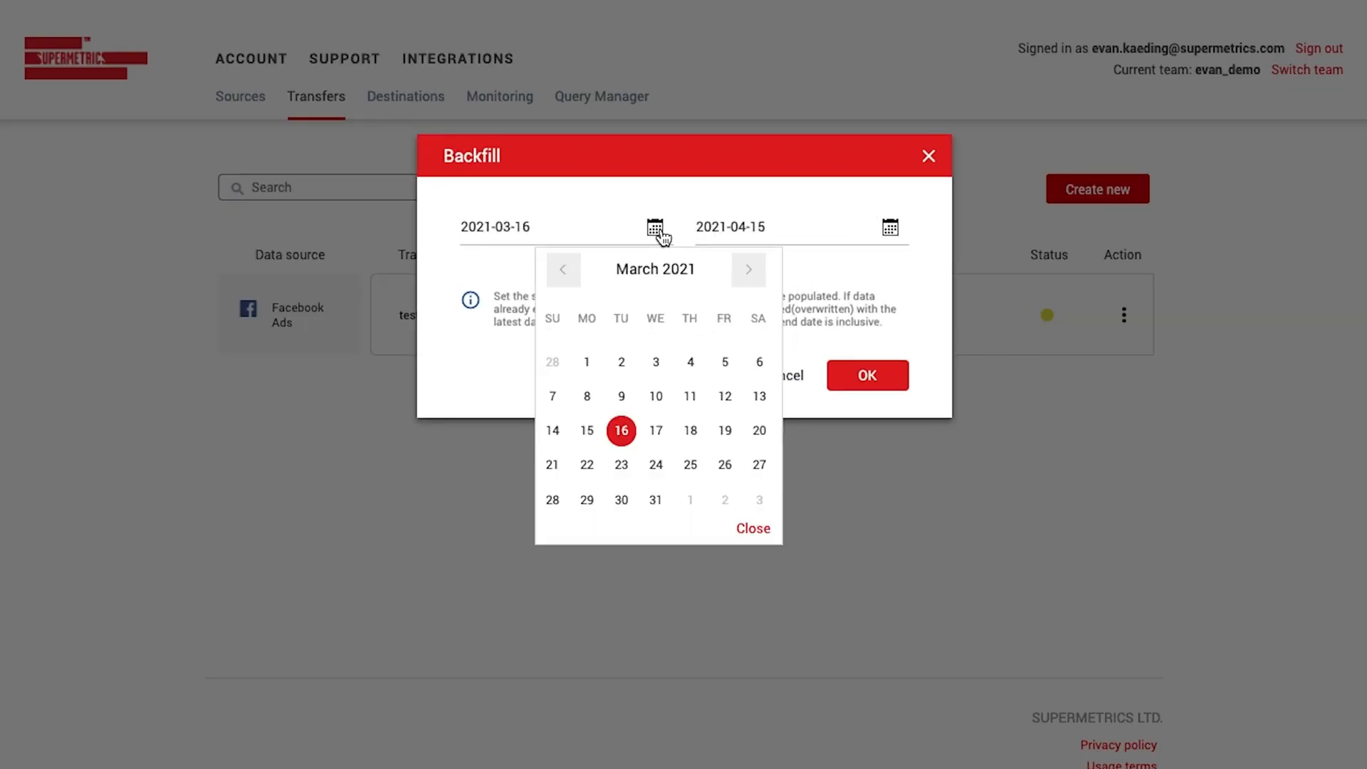
{"action": "left_click", "coordinate": [753, 528]}
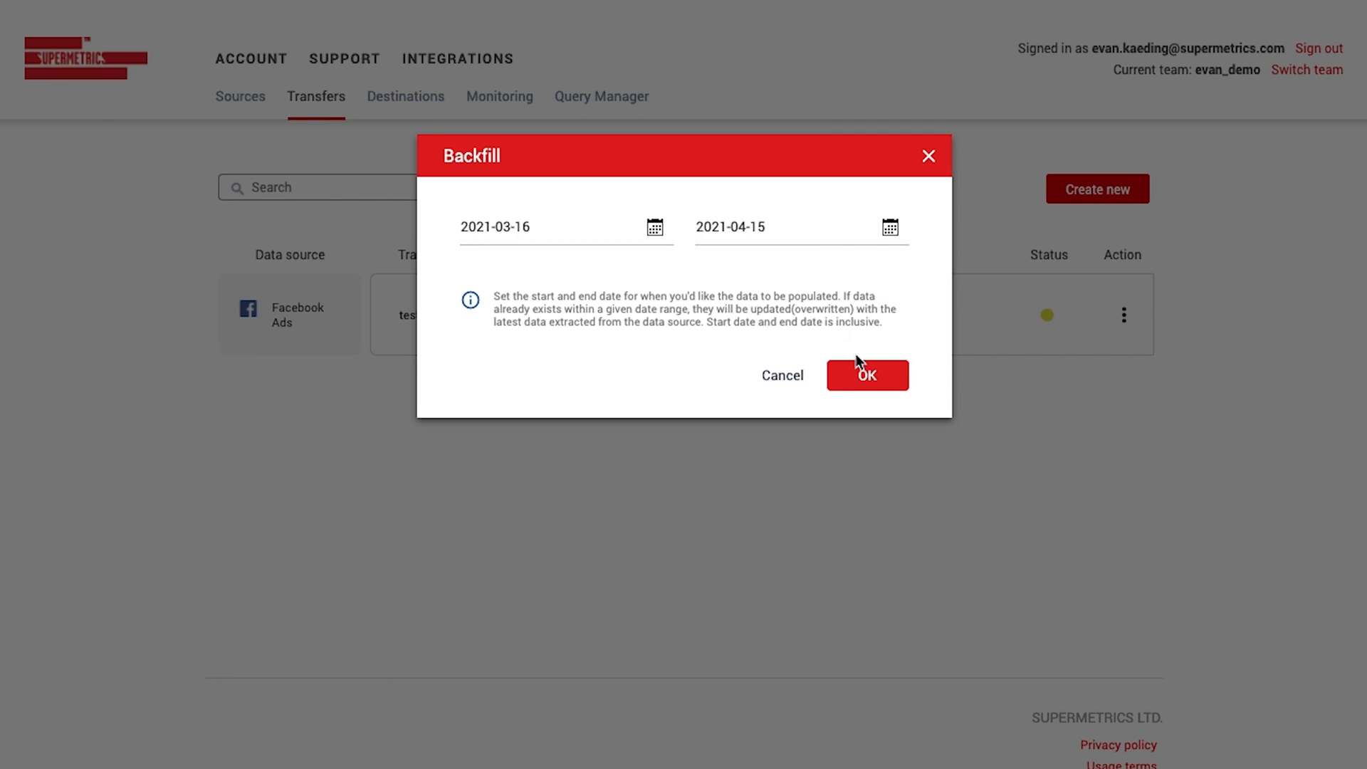
{"action": "left_click", "coordinate": [866, 375]}
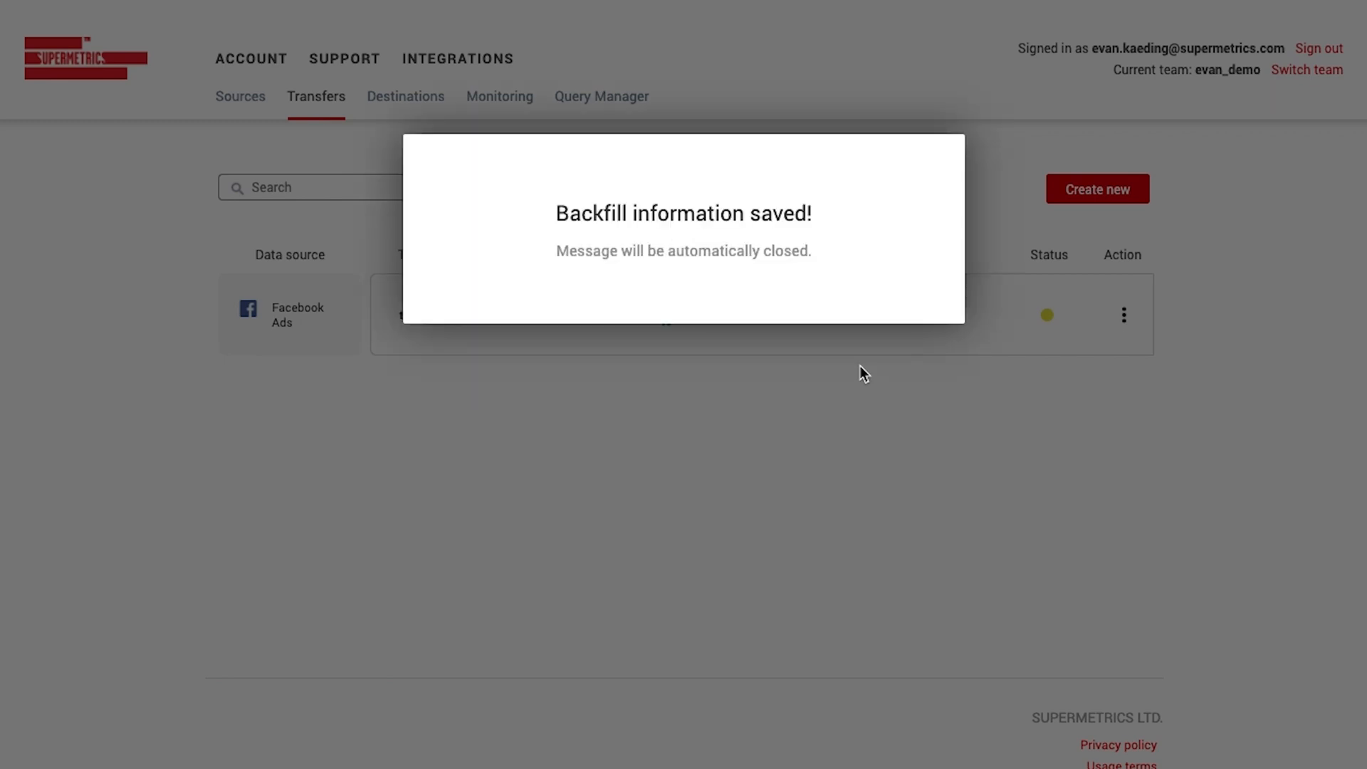